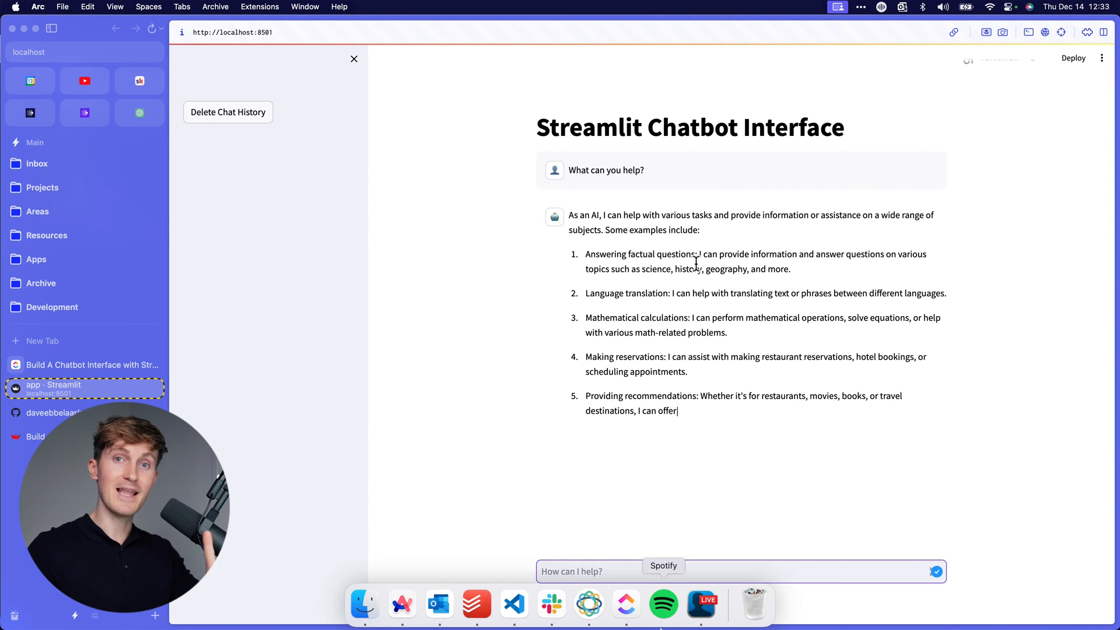
# Review the running chatbot, its app.py code and repository, ending on the Build A Chatbot Interface guide
pyautogui.click(513, 604)
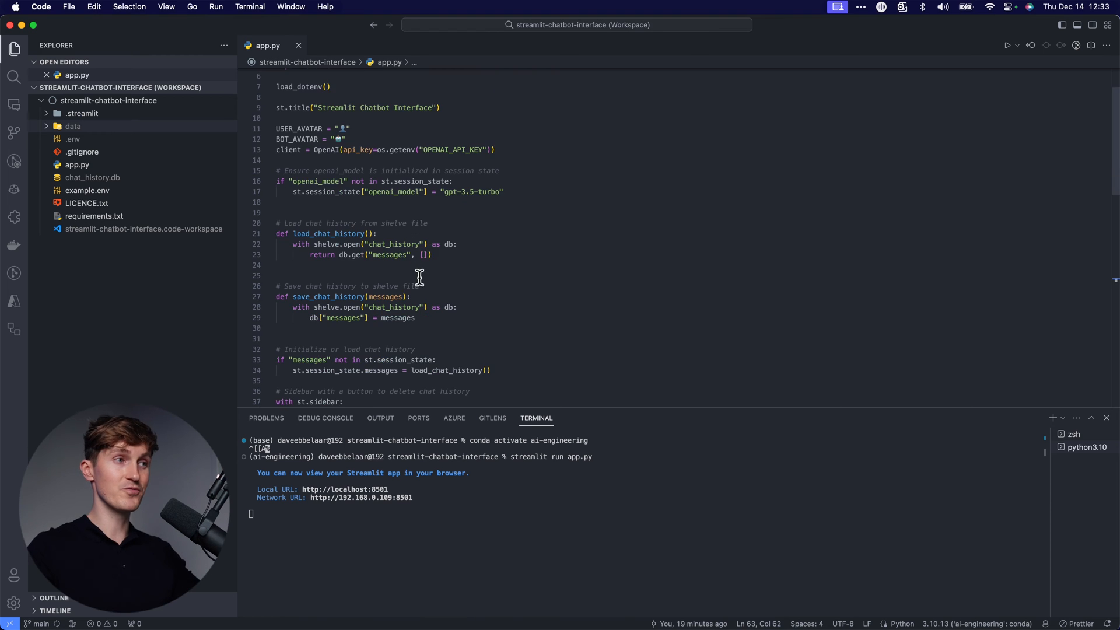
pyautogui.click(401, 603)
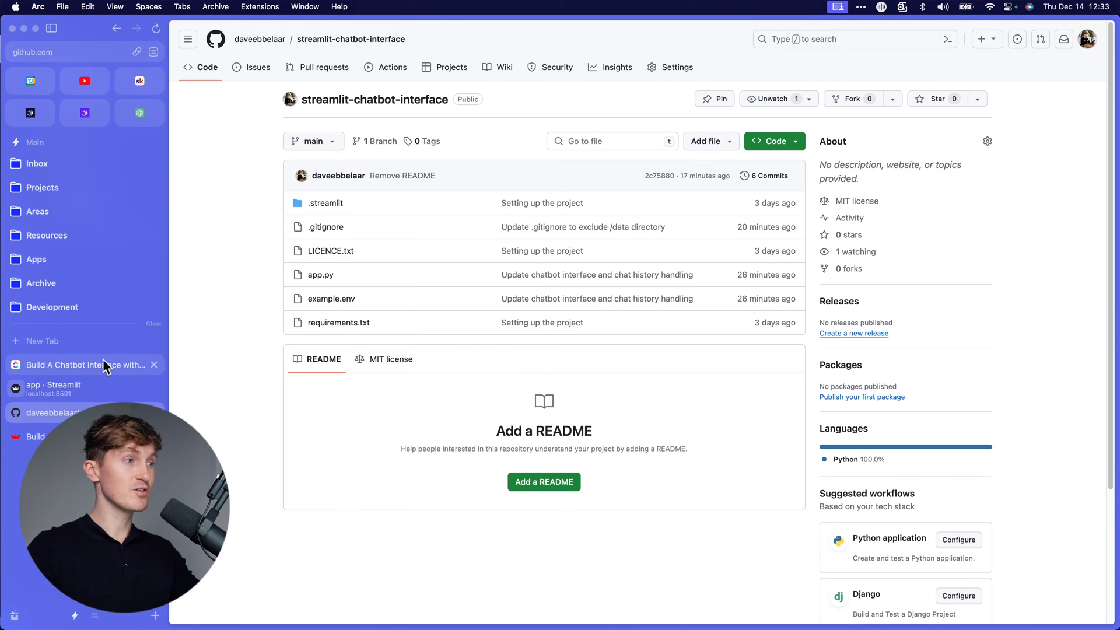
pyautogui.click(85, 364)
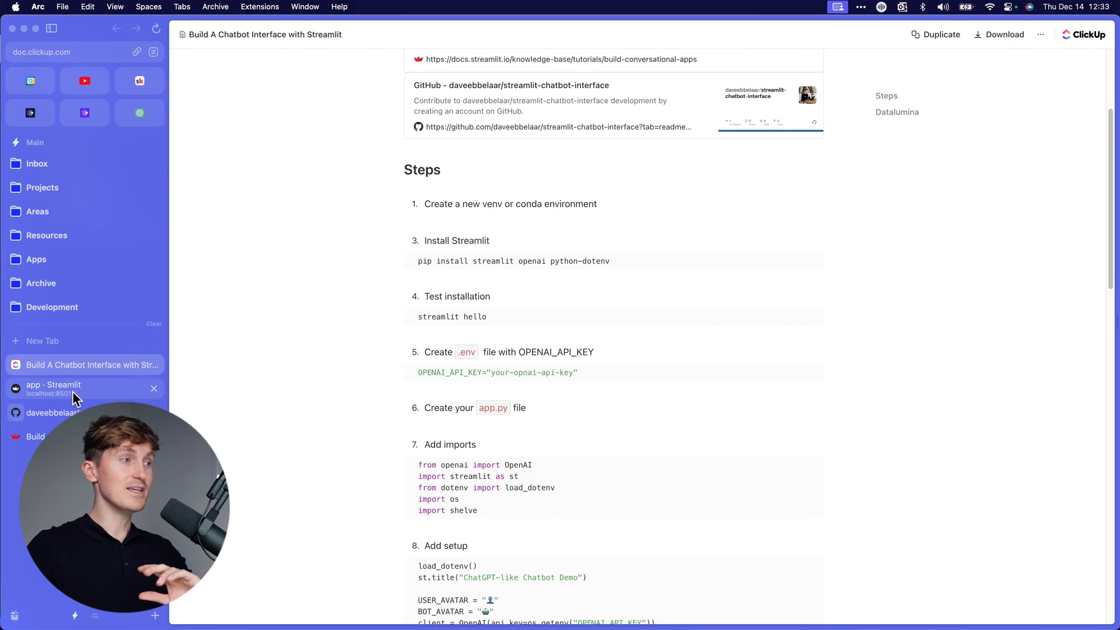
pyautogui.click(54, 388)
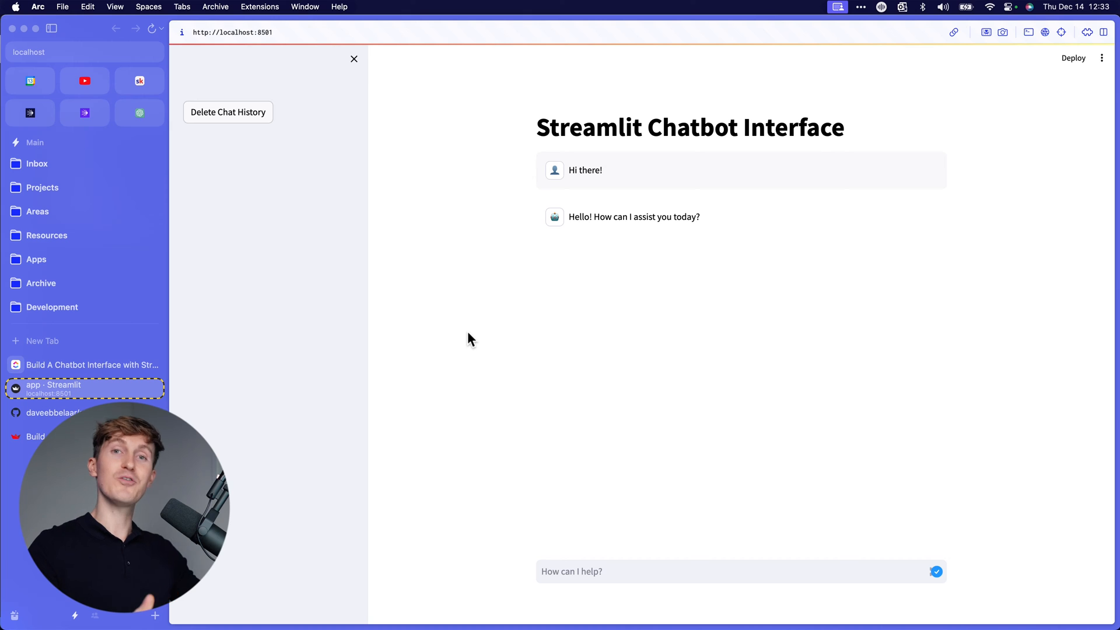
pyautogui.click(92, 364)
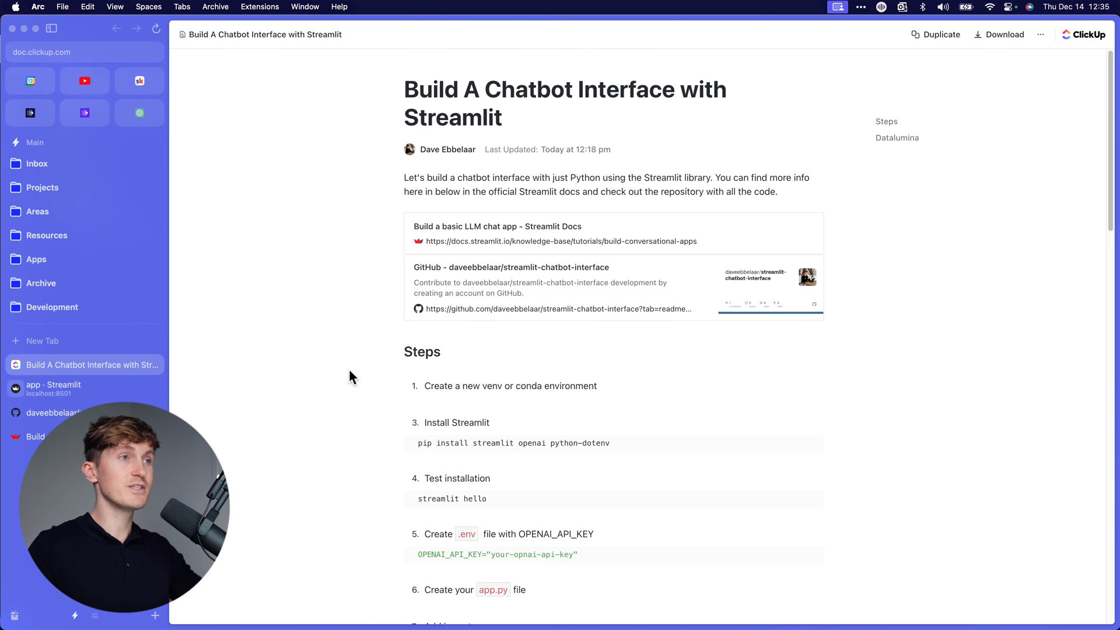
pyautogui.scroll(3)
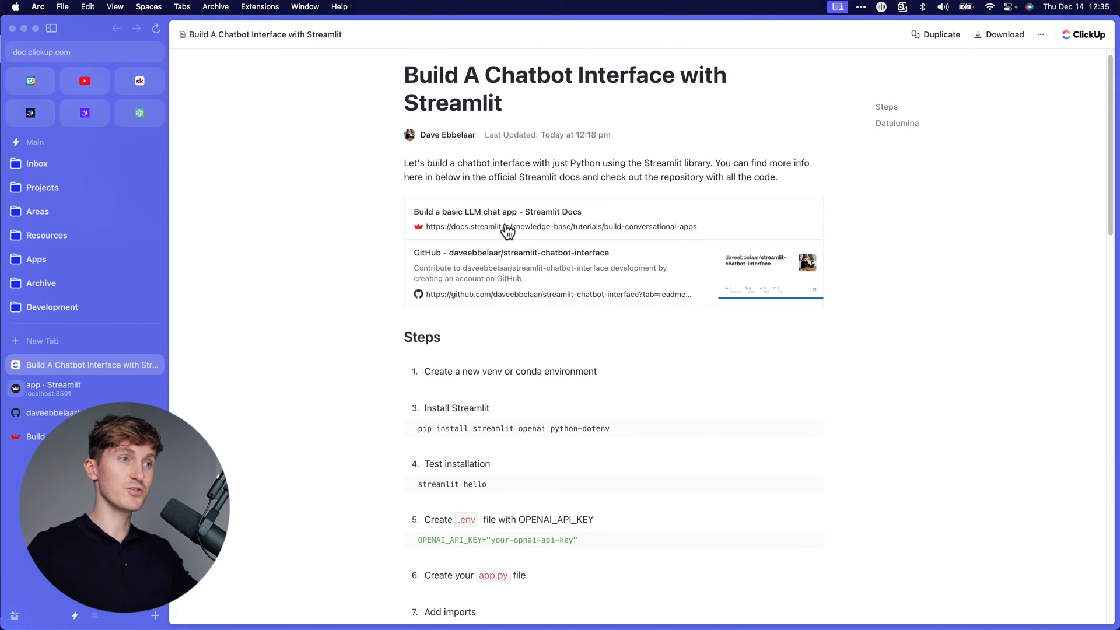
pyautogui.moveTo(499, 232)
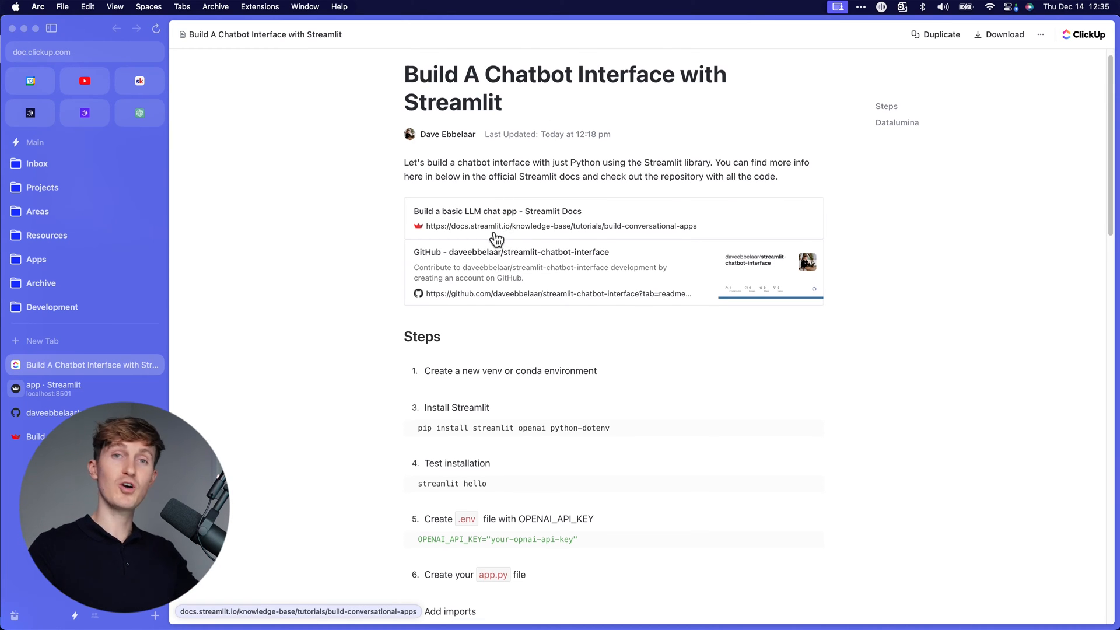
pyautogui.scroll(-3)
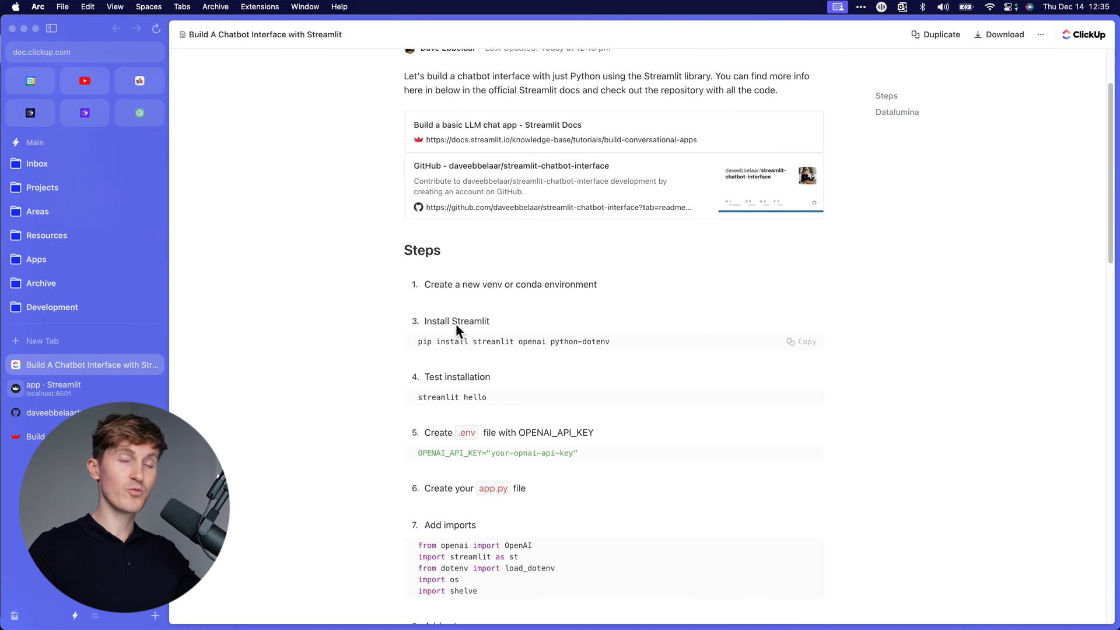
pyautogui.moveTo(486, 281)
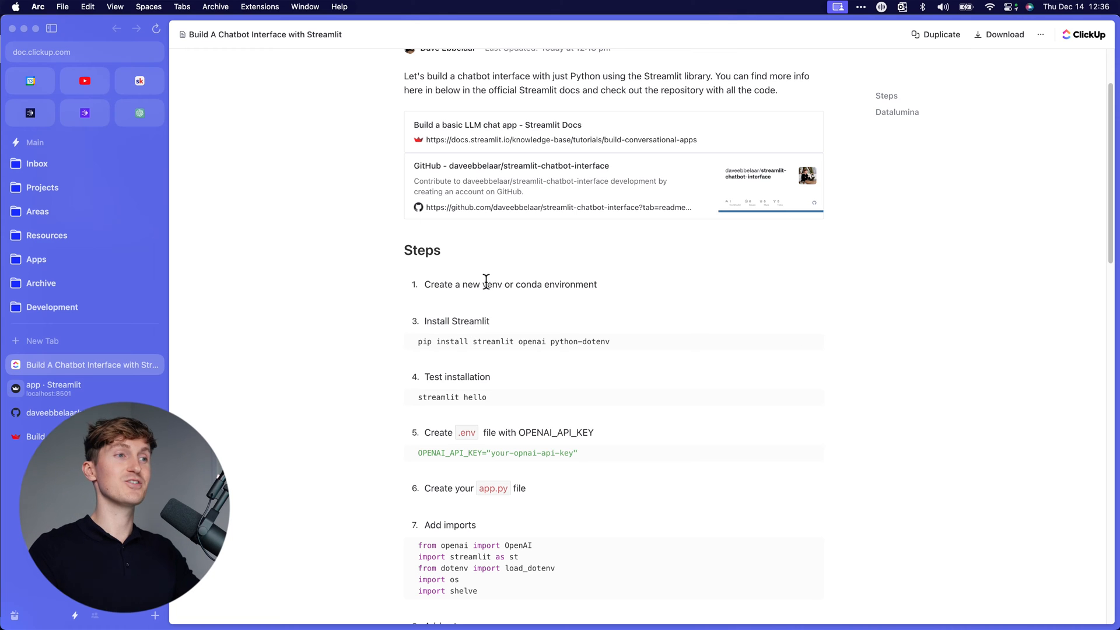
pyautogui.moveTo(514, 603)
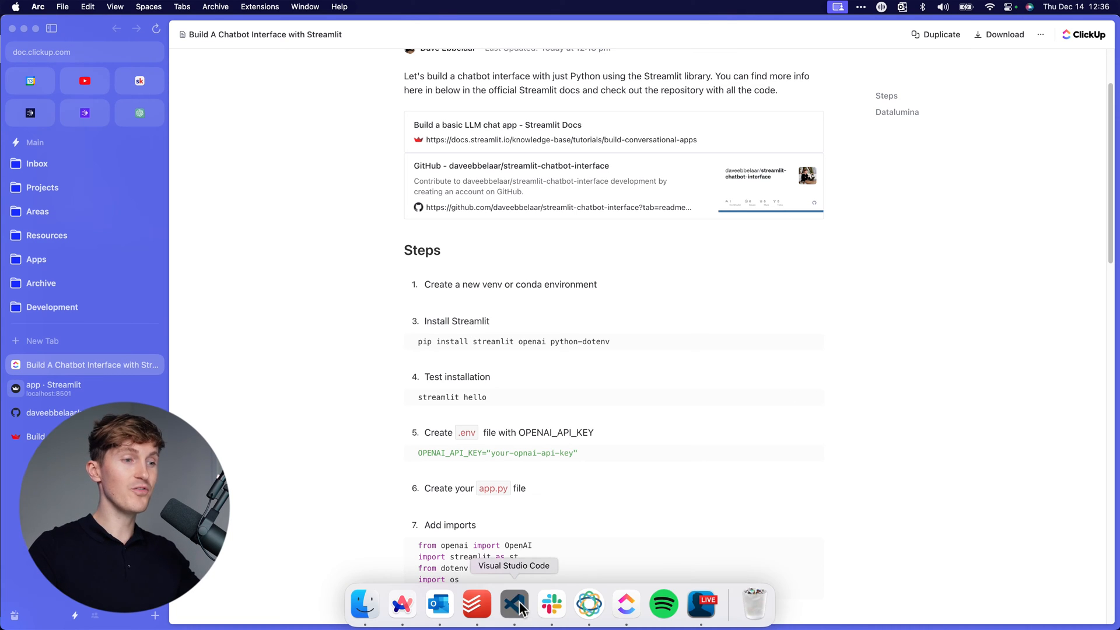
# Copy the guide's pip install command and check requirements.txt lists streamlit, python-dotenv and openai
pyautogui.click(513, 603)
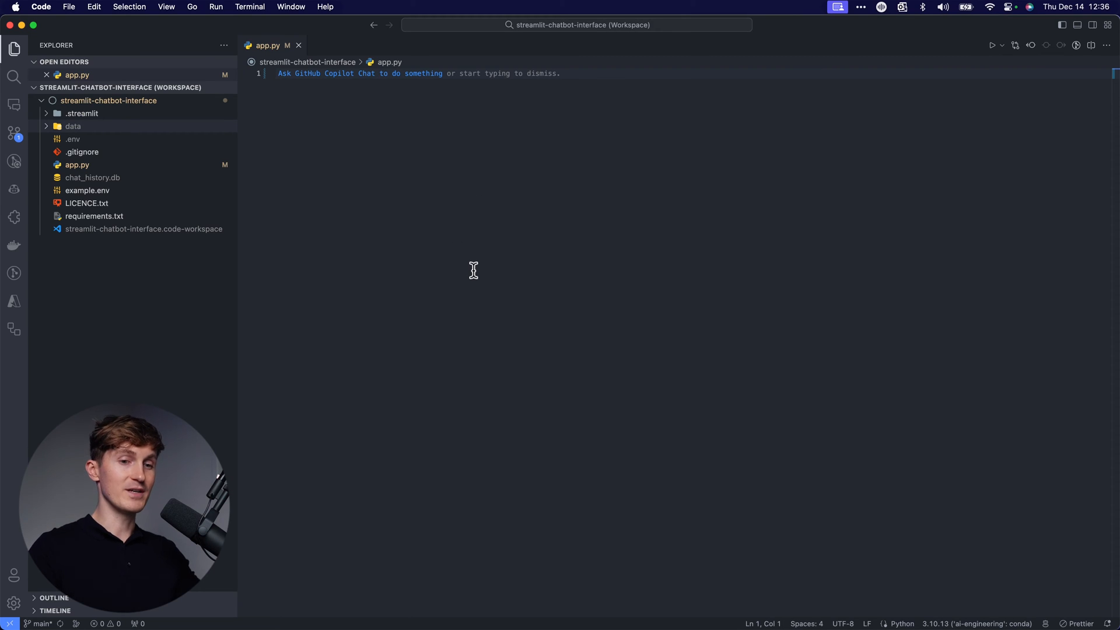
pyautogui.moveTo(338, 579)
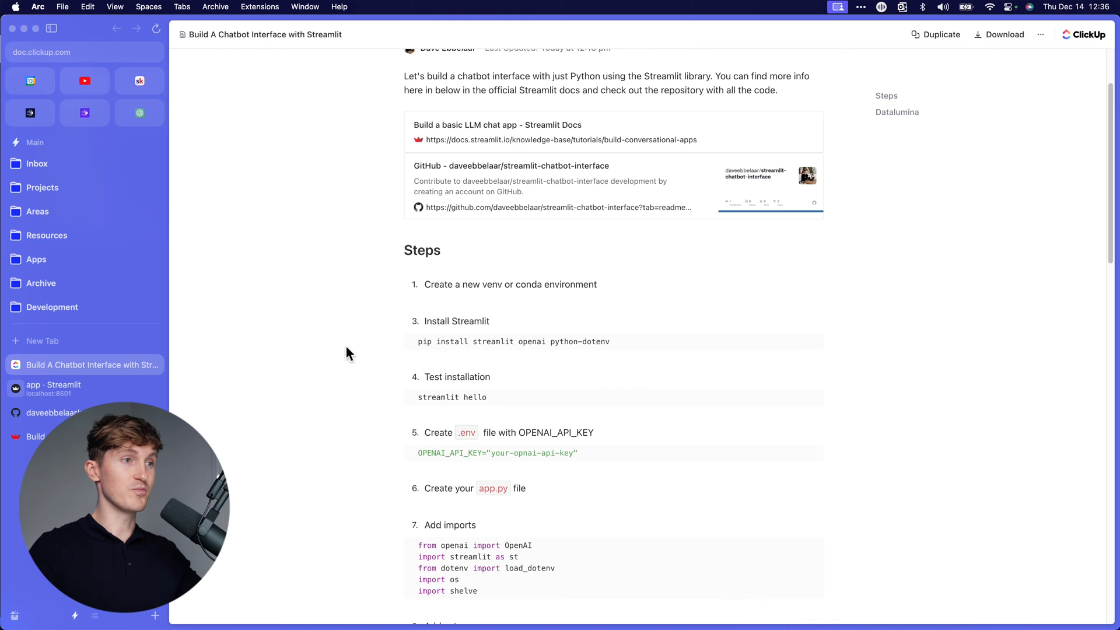
pyautogui.scroll(3)
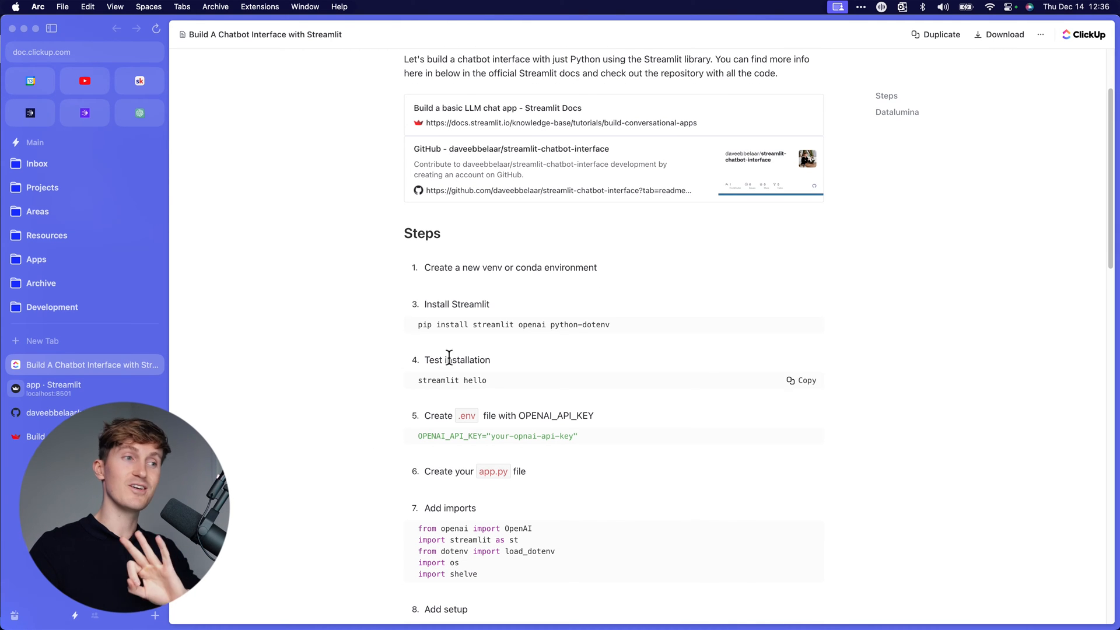
pyautogui.doubleClick(531, 325)
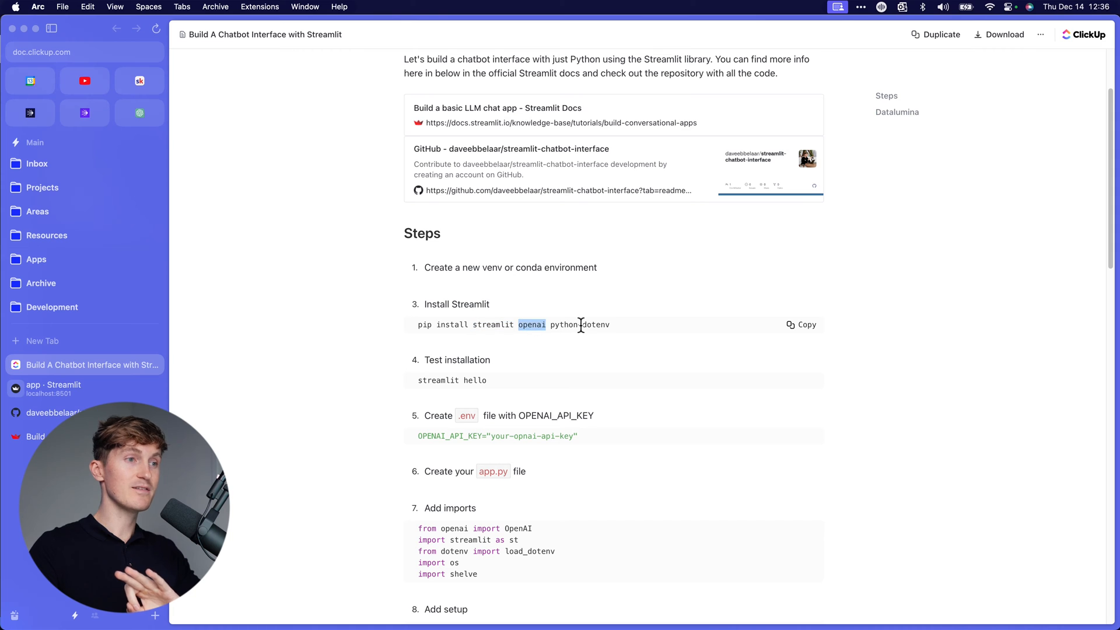
pyautogui.moveTo(551, 604)
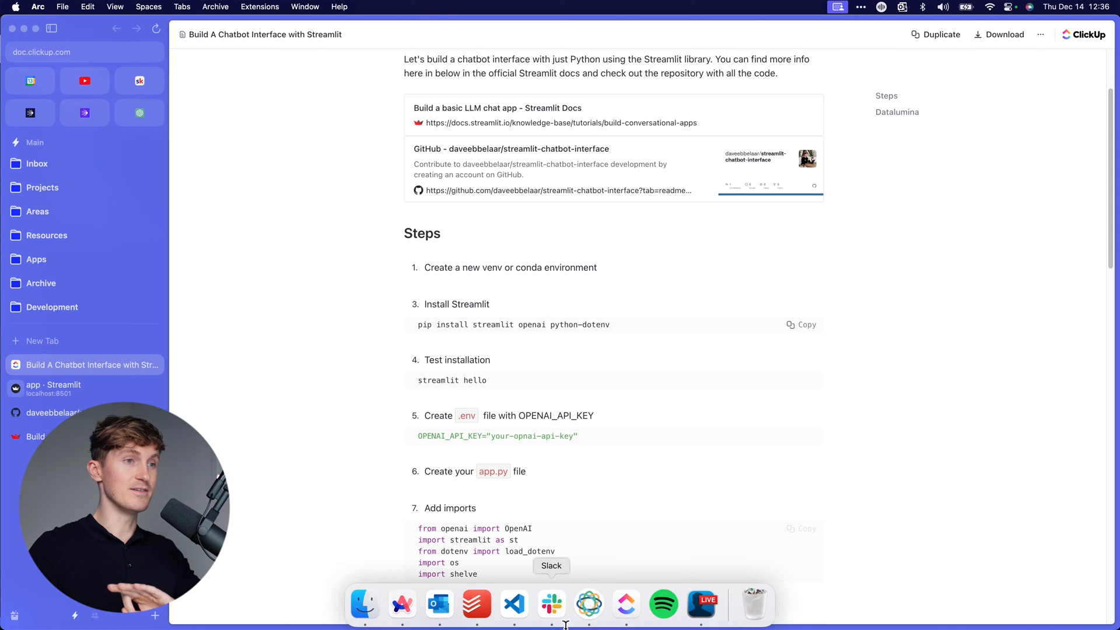
pyautogui.moveTo(662, 606)
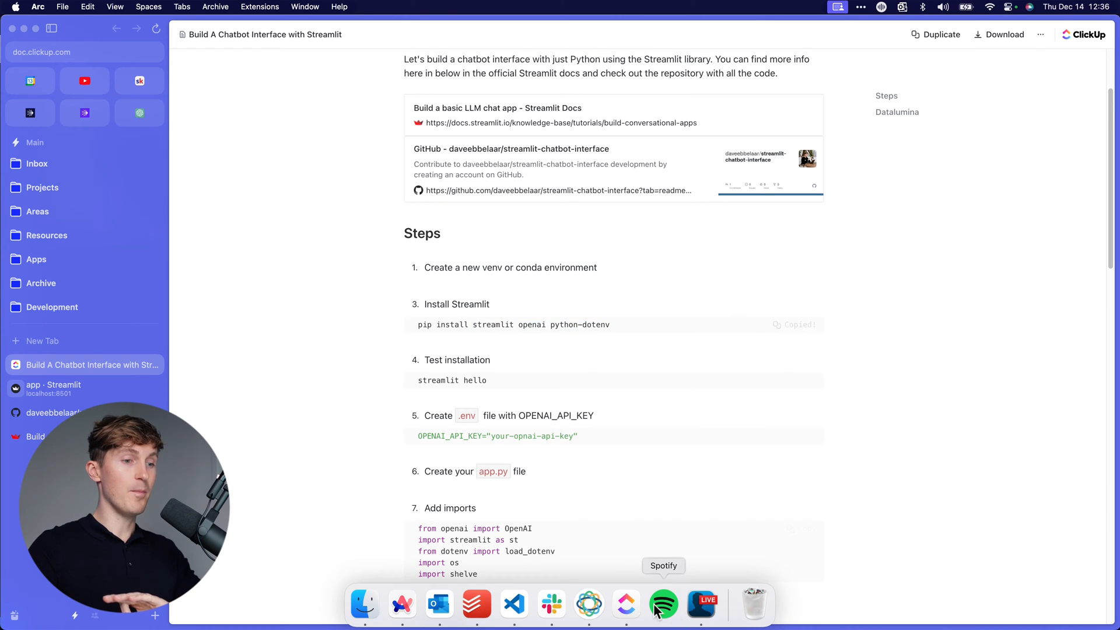
pyautogui.click(513, 603)
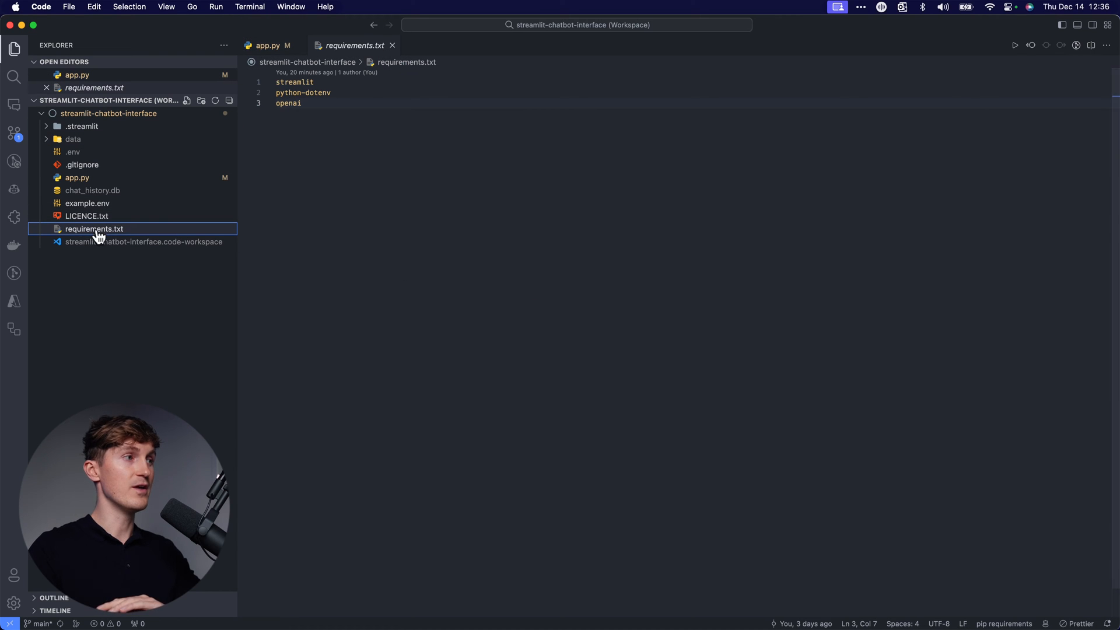
pyautogui.click(268, 45)
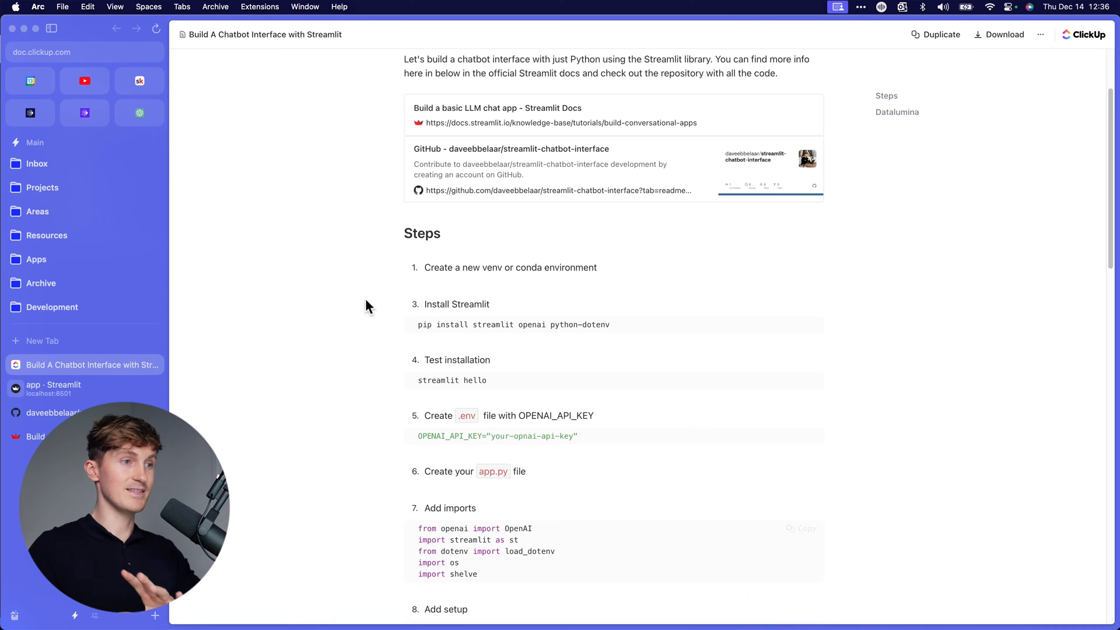
pyautogui.scroll(-3)
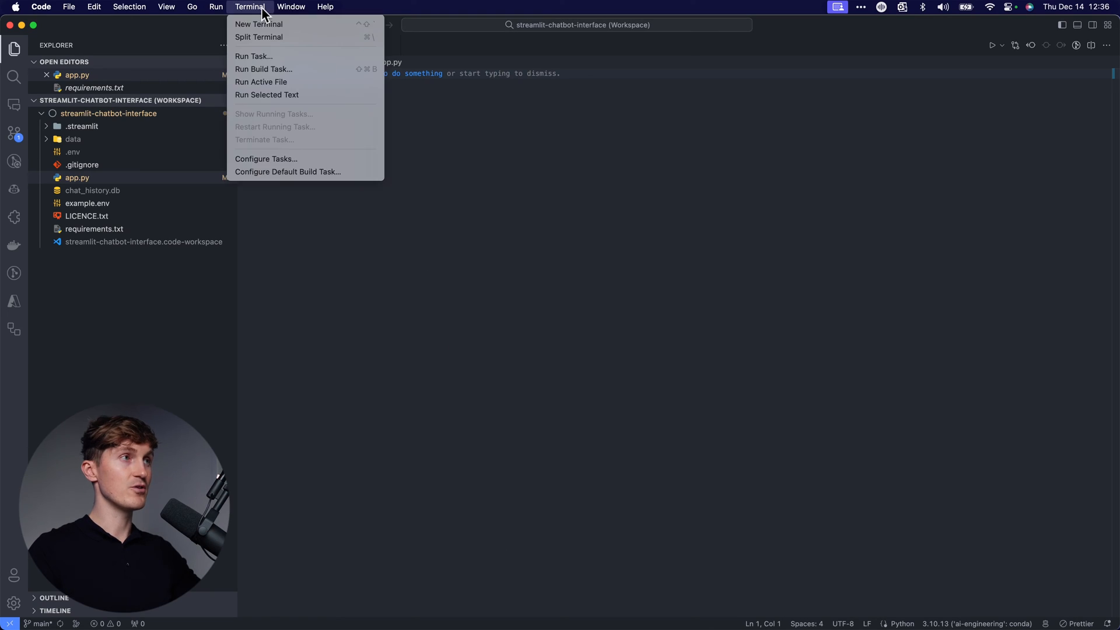
# Run streamlit hello in a new VS Code terminal to launch the welcome demo
pyautogui.click(258, 24)
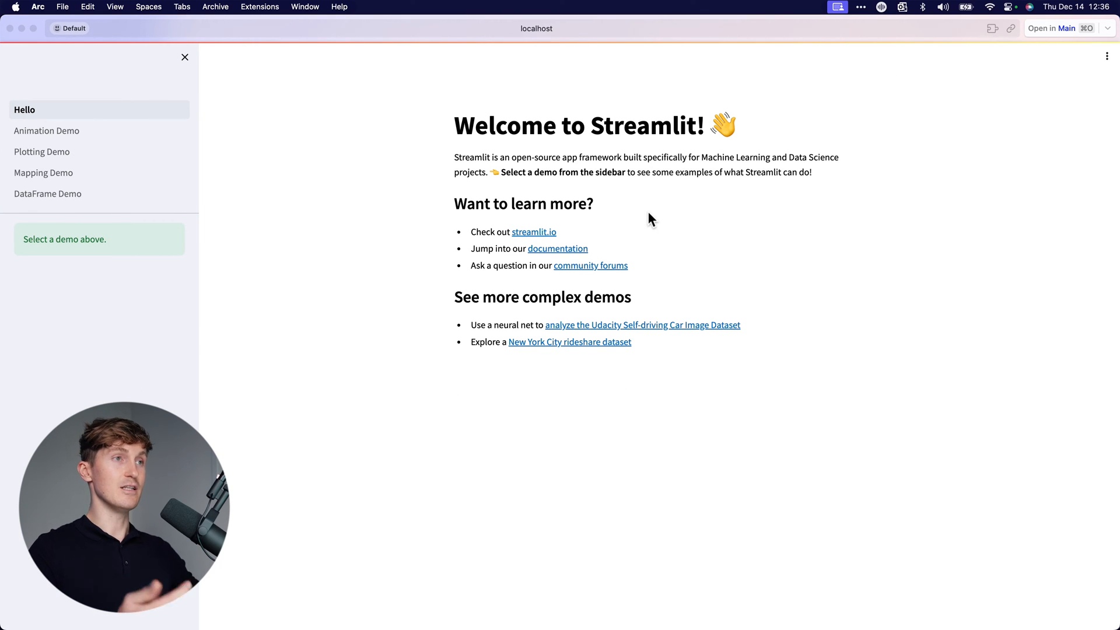
pyautogui.moveTo(618, 205)
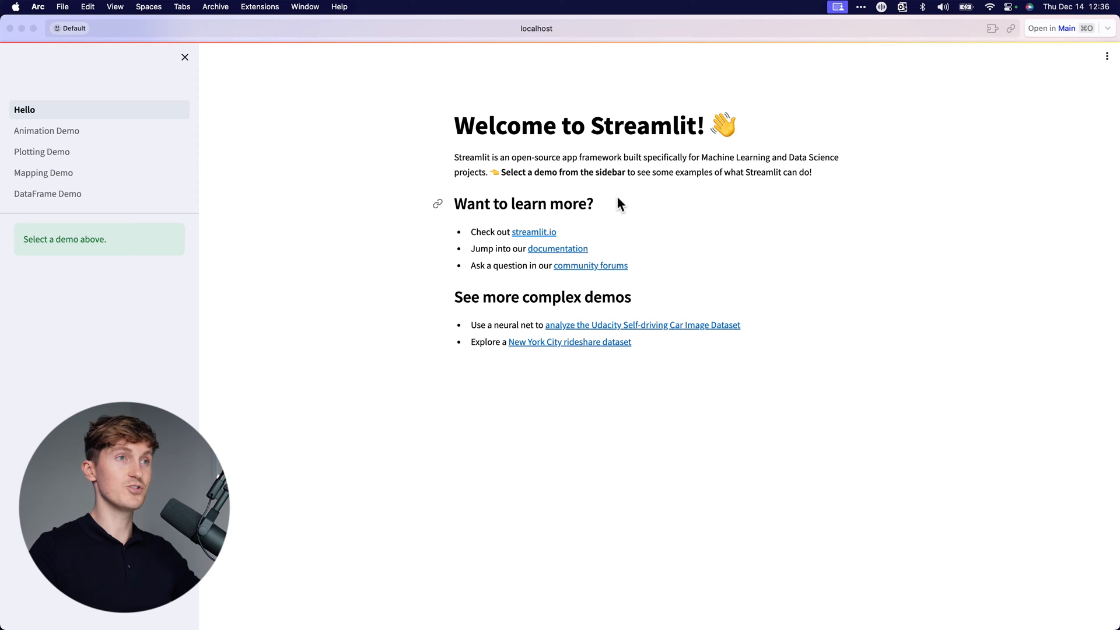
pyautogui.moveTo(129, 618)
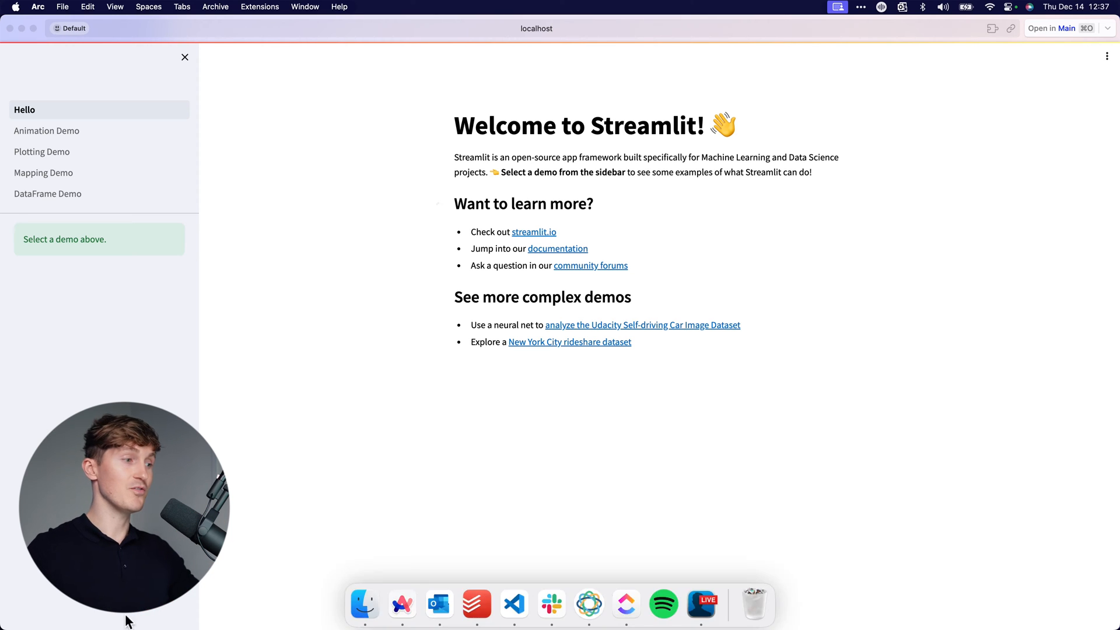
pyautogui.moveTo(175, 73)
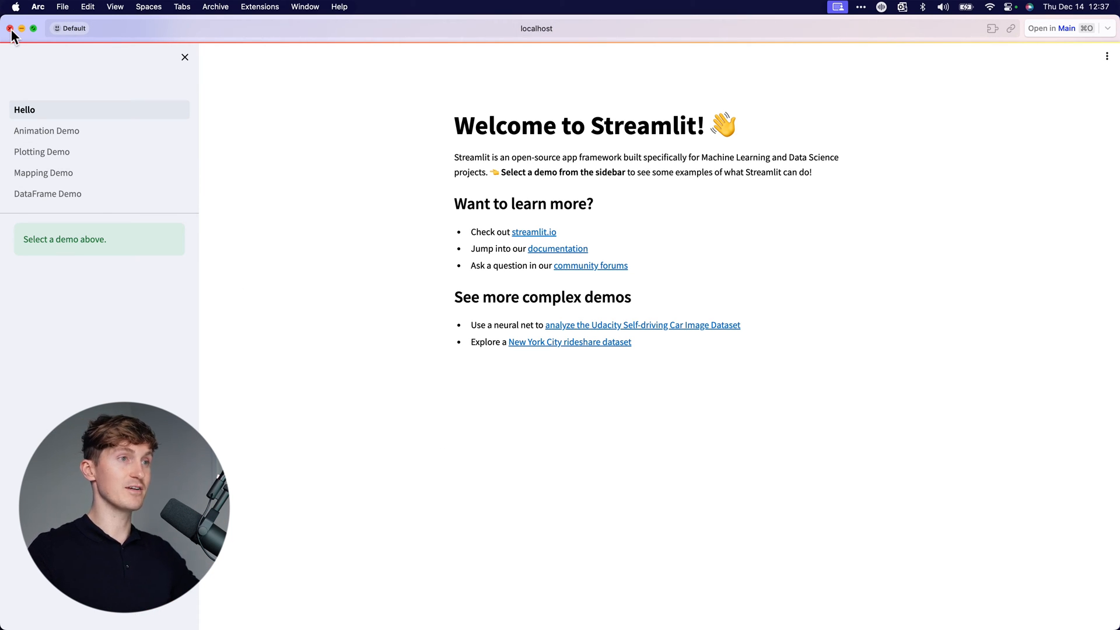
# Close the Welcome to Streamlit demo browser window
pyautogui.click(513, 604)
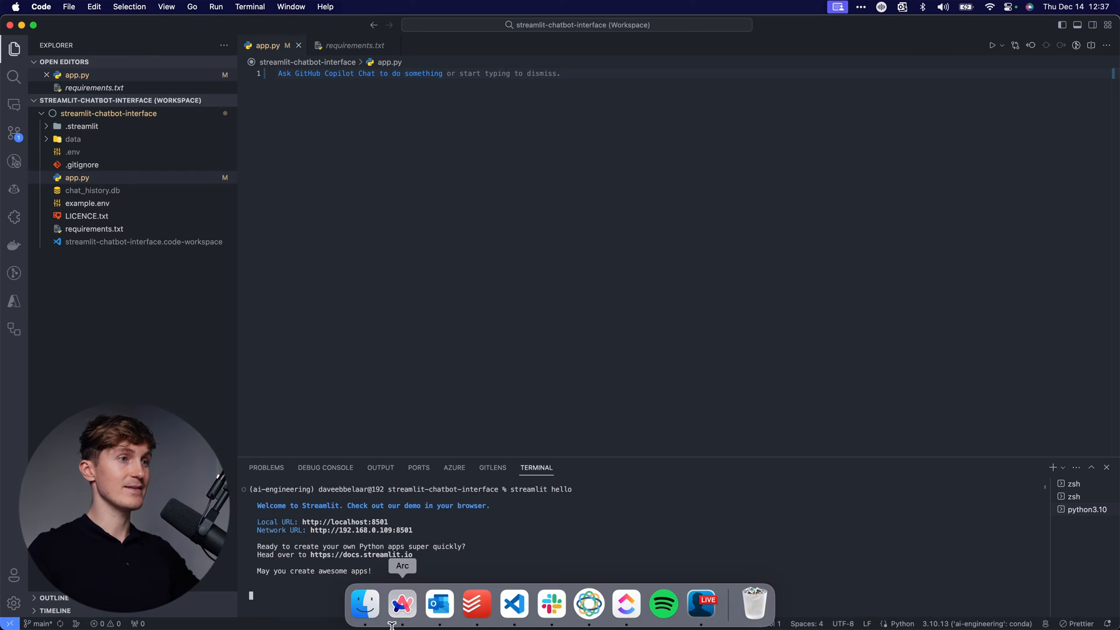
# Bring up the empty app.py in VS Code beside the streamlit hello terminal output
pyautogui.click(401, 604)
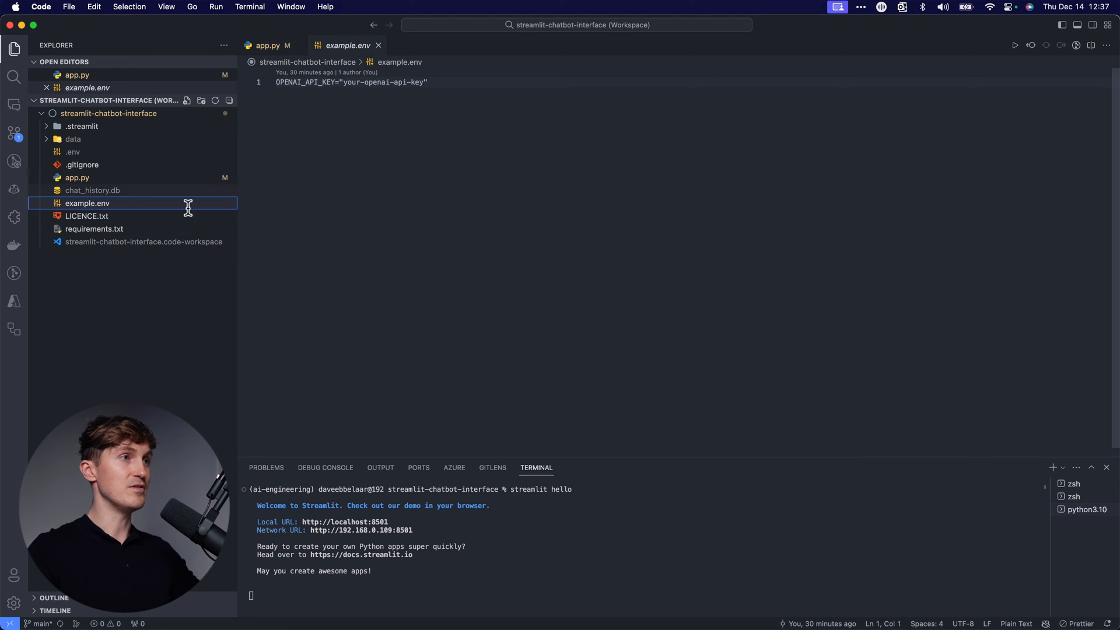
pyautogui.moveTo(82, 214)
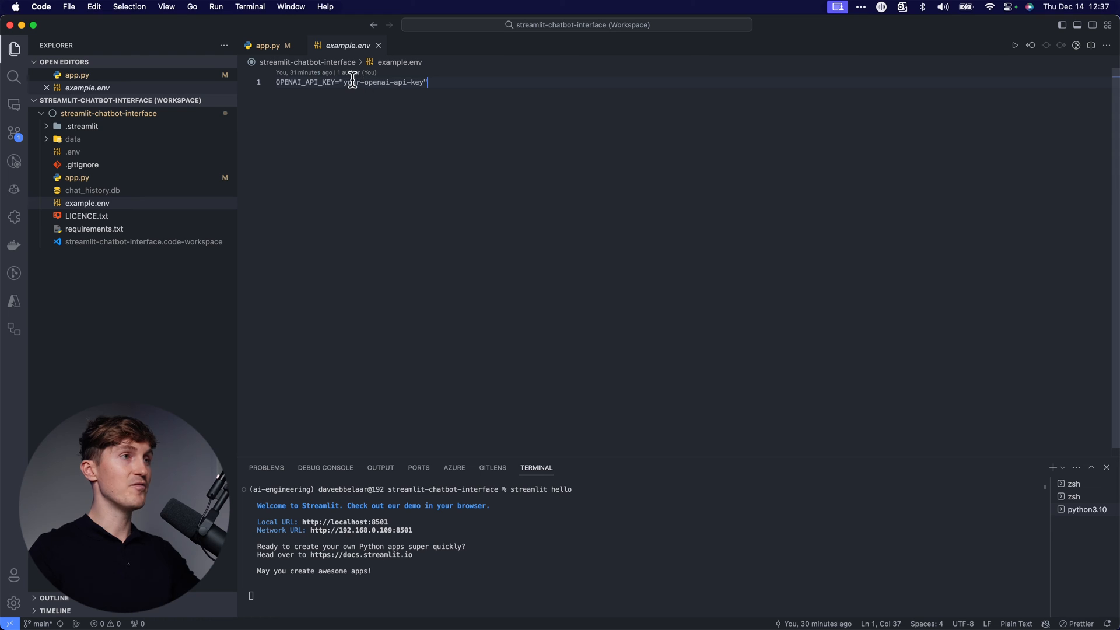
pyautogui.moveTo(357, 150)
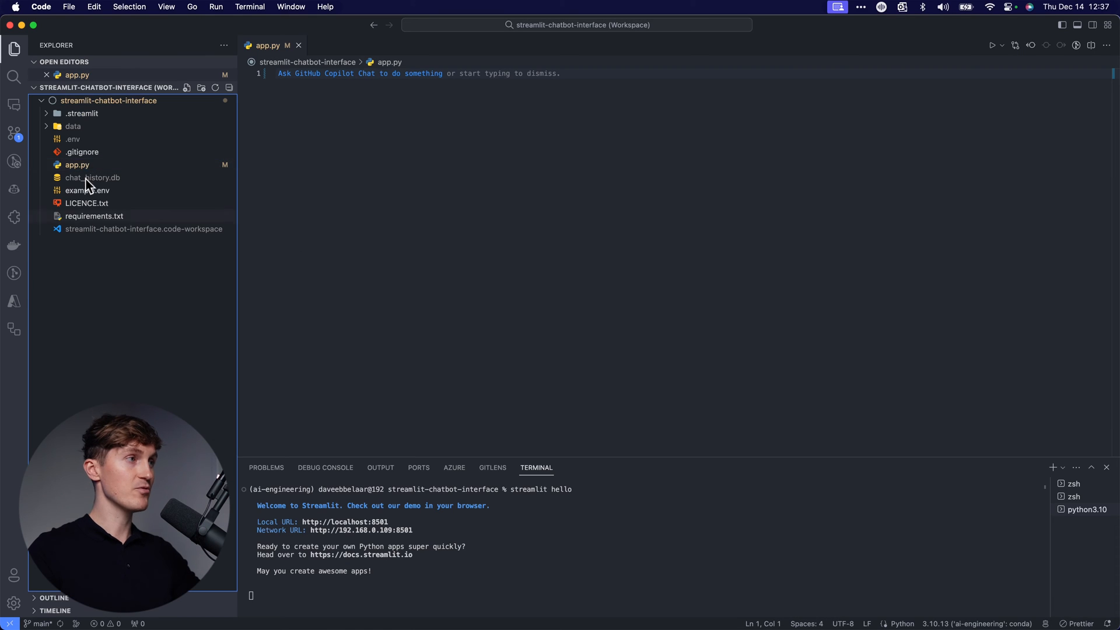
pyautogui.moveTo(76, 169)
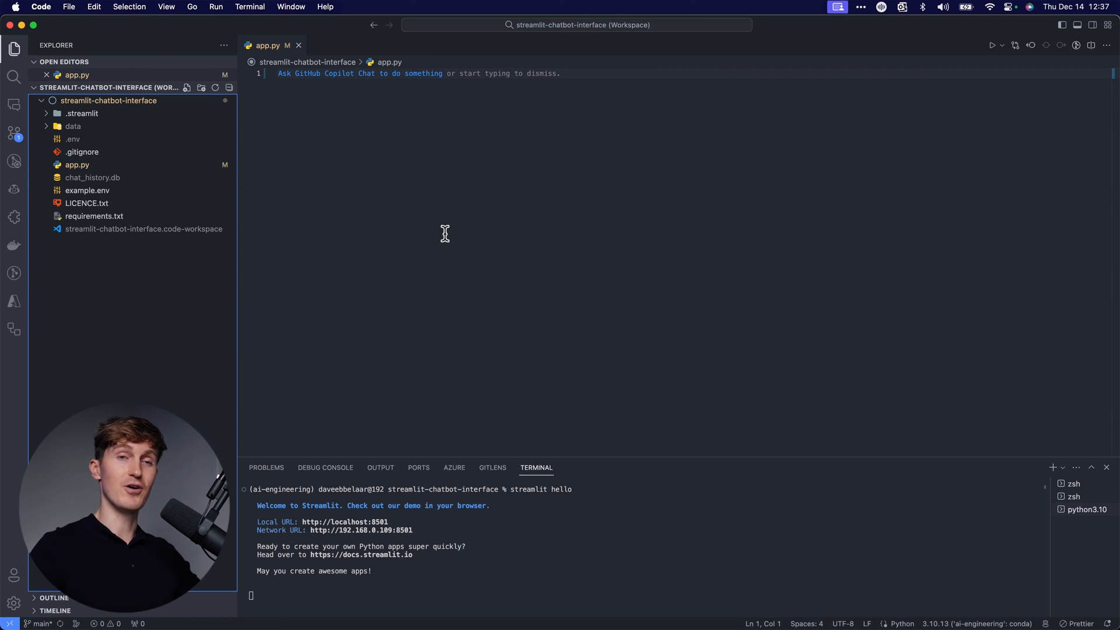
pyautogui.moveTo(76, 178)
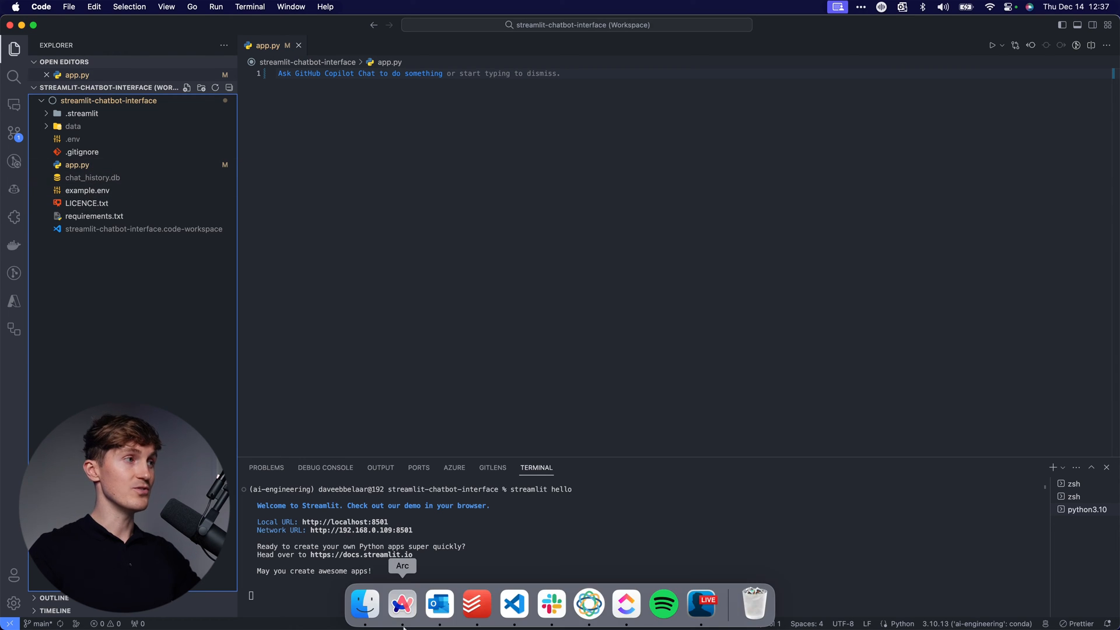
# Paste the guide's imports, load_dotenv, page title, avatars and OpenAI client into app.py
pyautogui.click(401, 604)
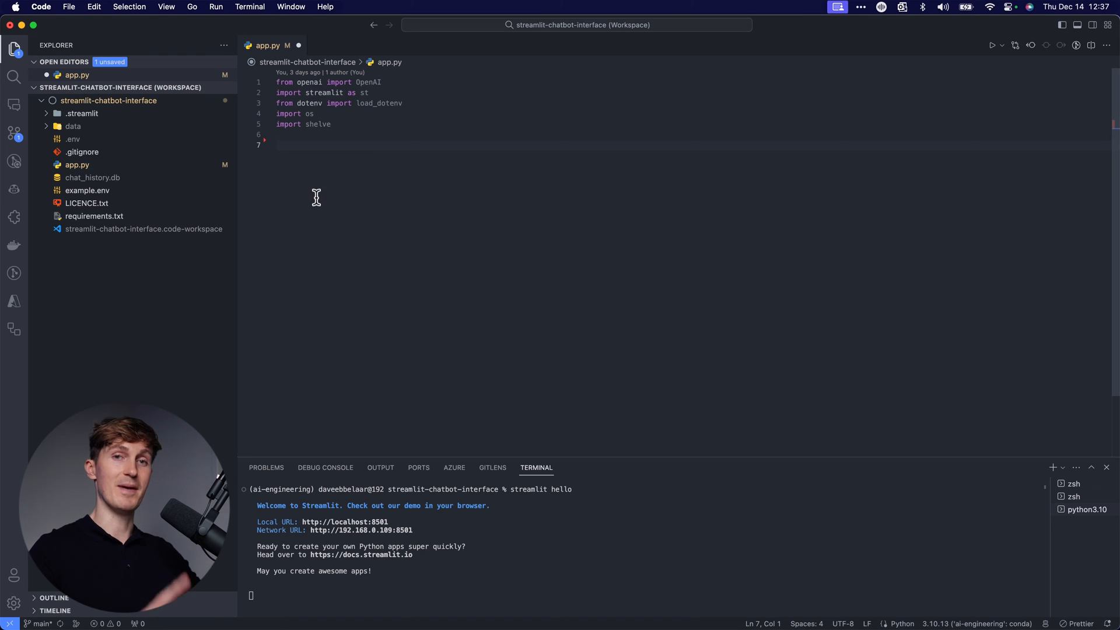
pyautogui.moveTo(309, 129)
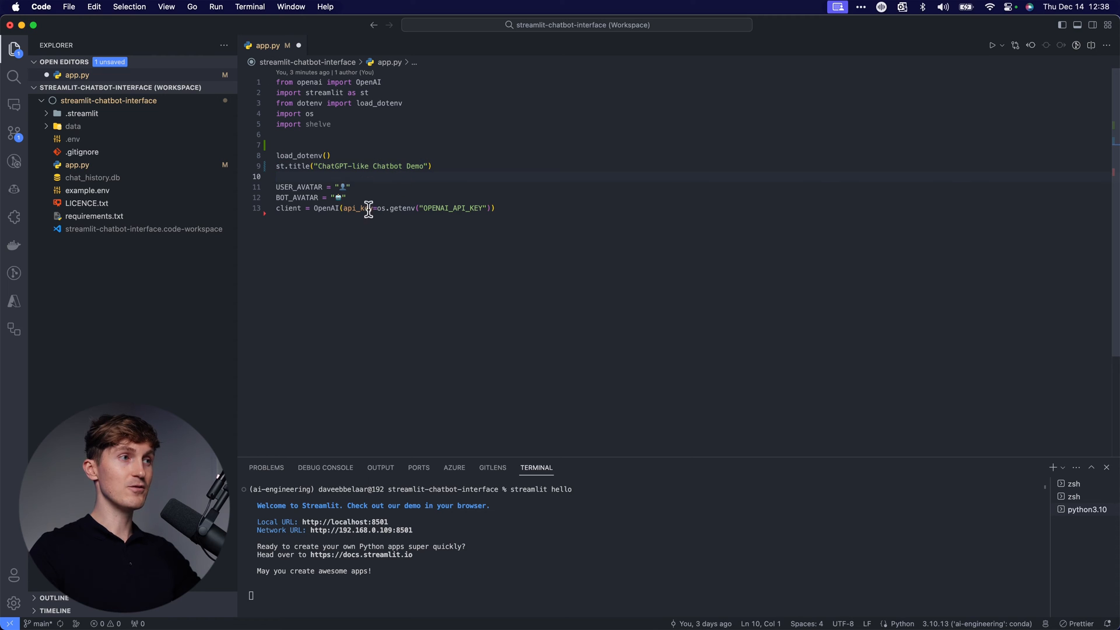
pyautogui.click(331, 155)
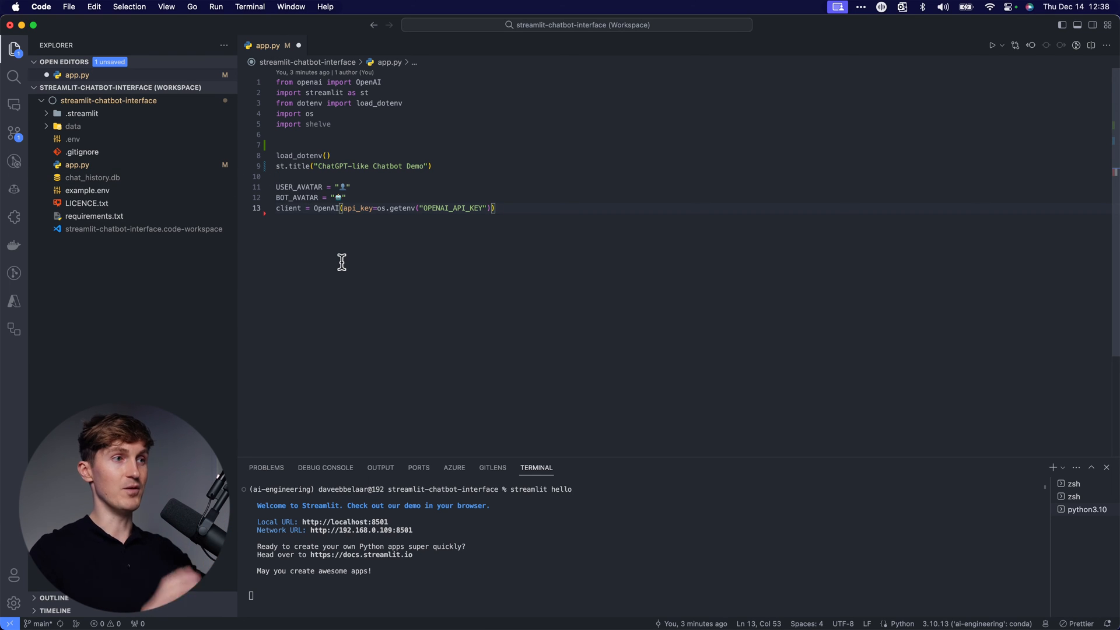
pyautogui.moveTo(336, 238)
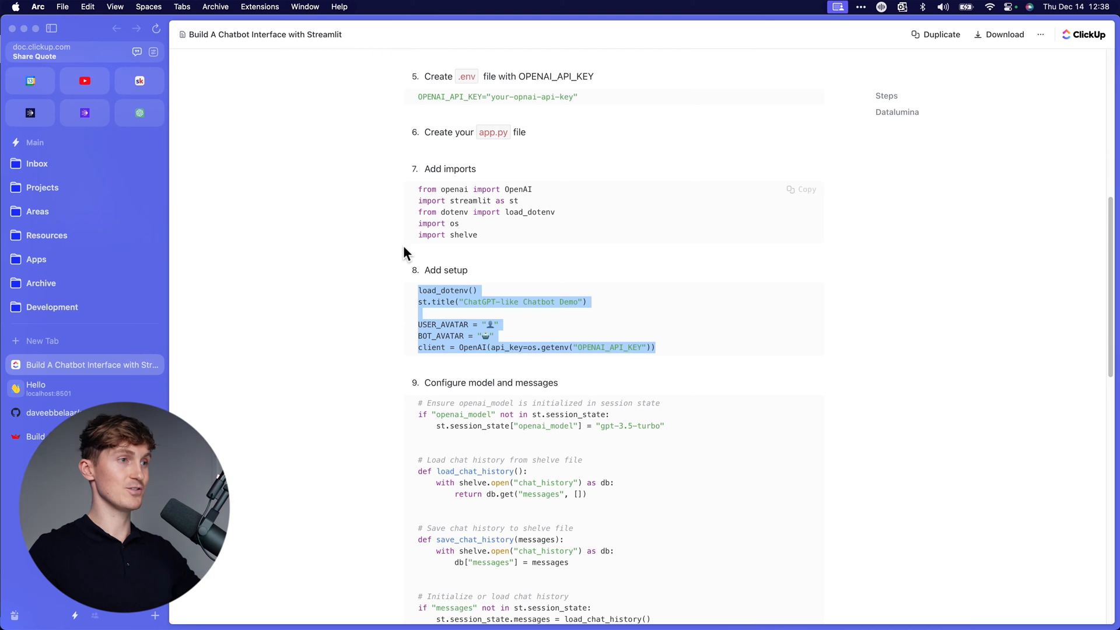
# Paste the gpt-3.5-turbo model state, shelve chat-history functions and sidebar delete button into app.py
pyautogui.scroll(-3)
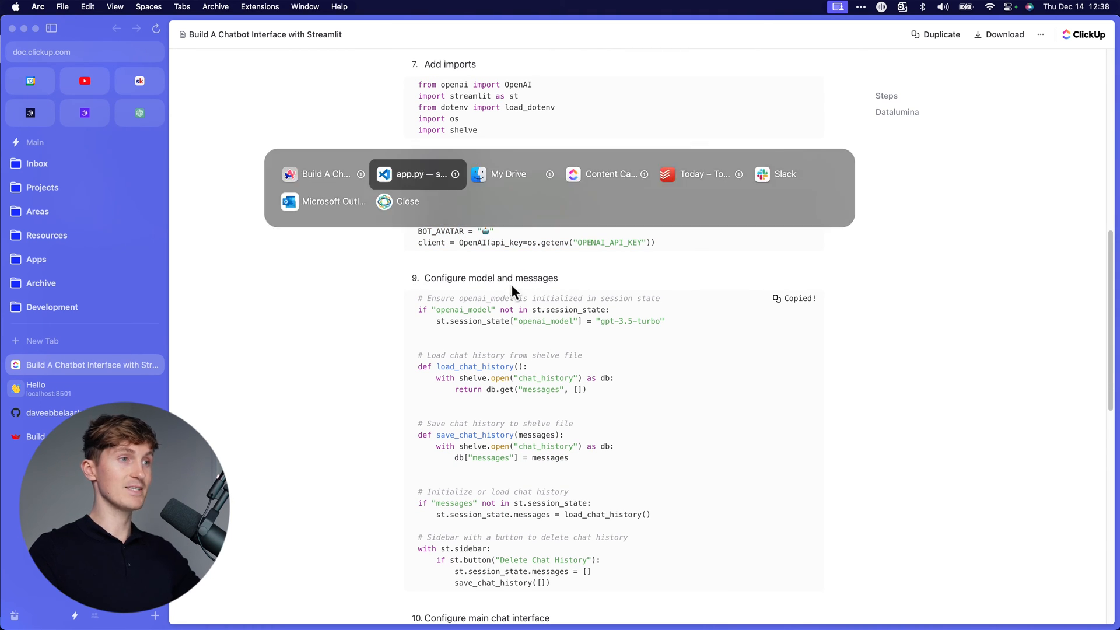
pyautogui.click(417, 174)
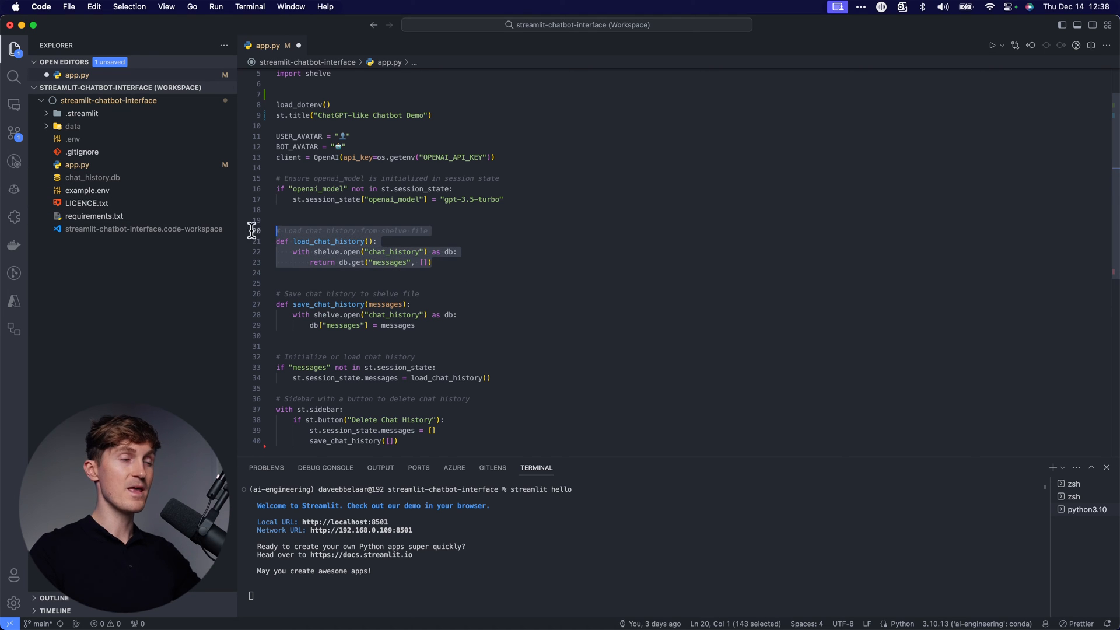
pyautogui.moveTo(428, 279)
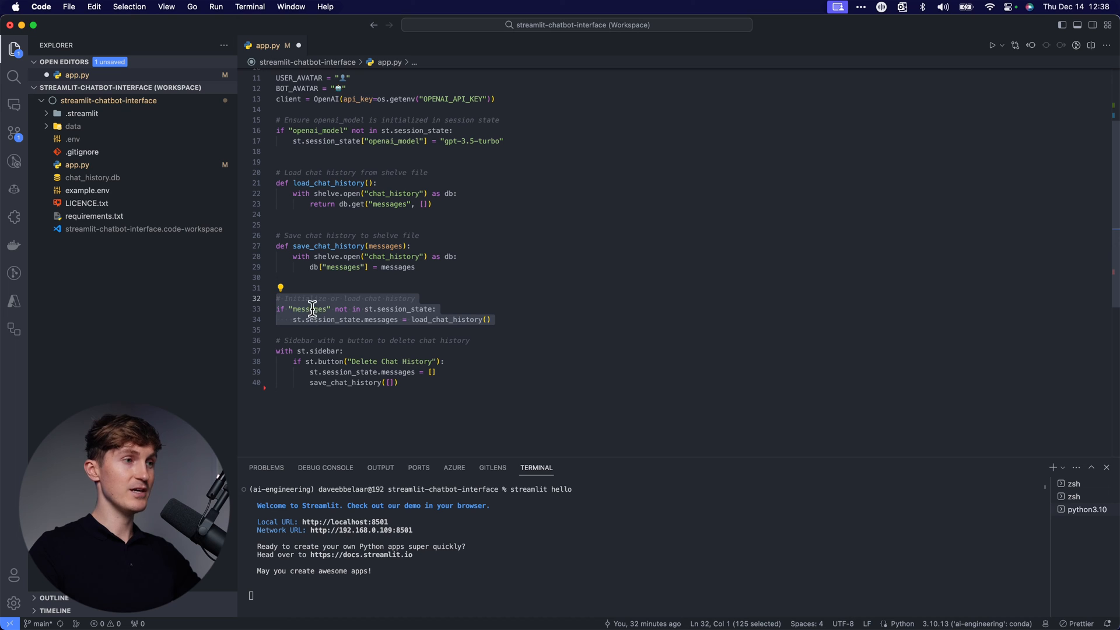
pyautogui.click(490, 319)
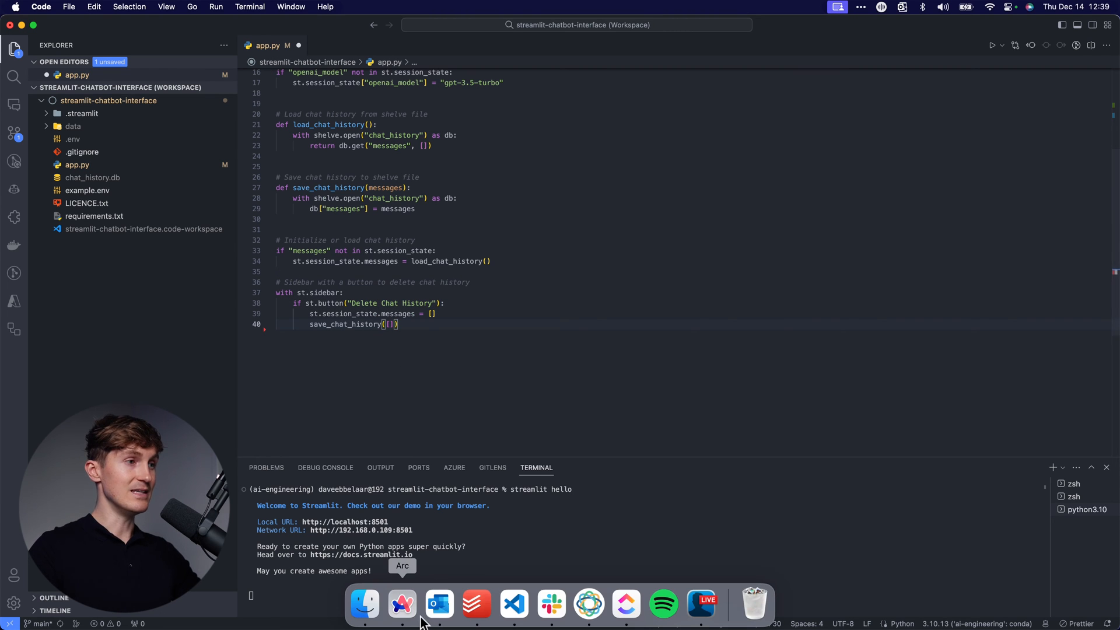
# Scroll the ClickUp guide to step 10's chat interface code and copy it
pyautogui.click(401, 603)
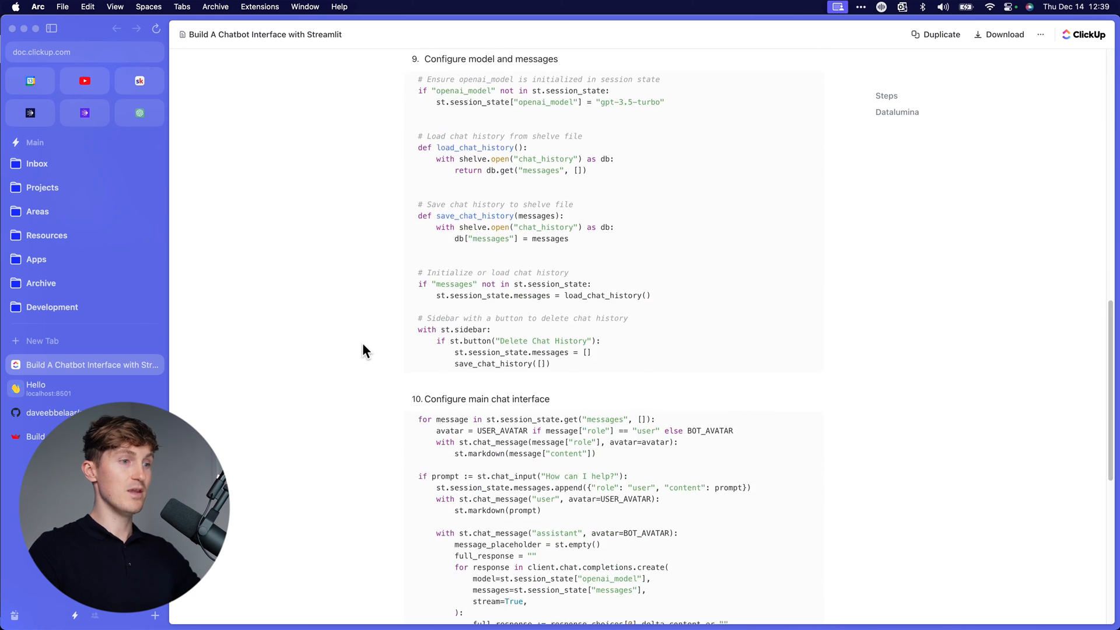
pyautogui.scroll(-3)
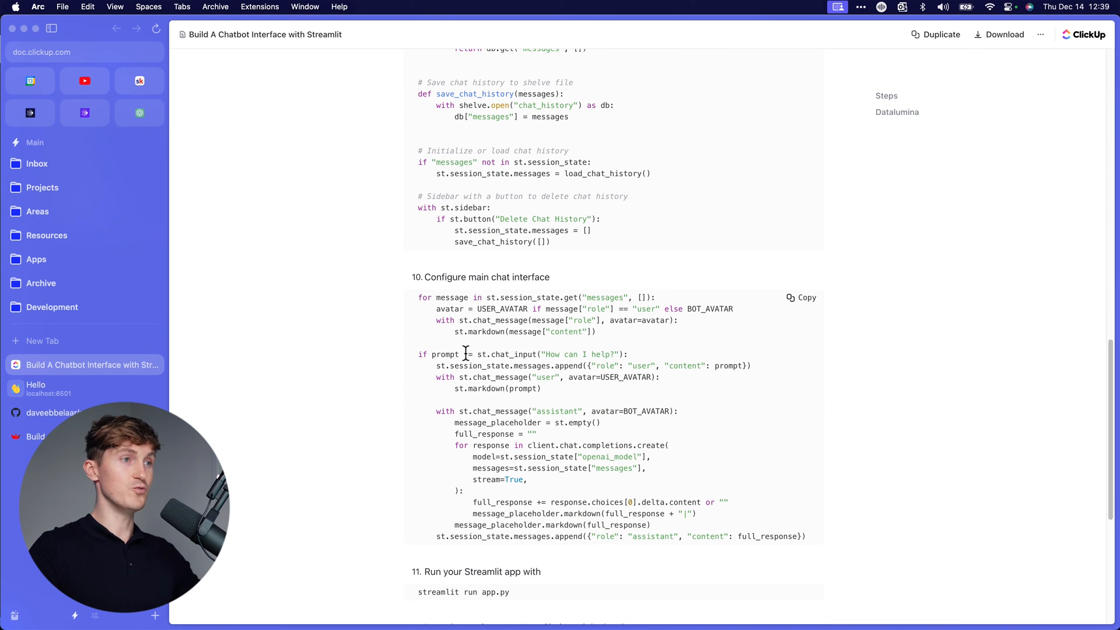
pyautogui.moveTo(772, 318)
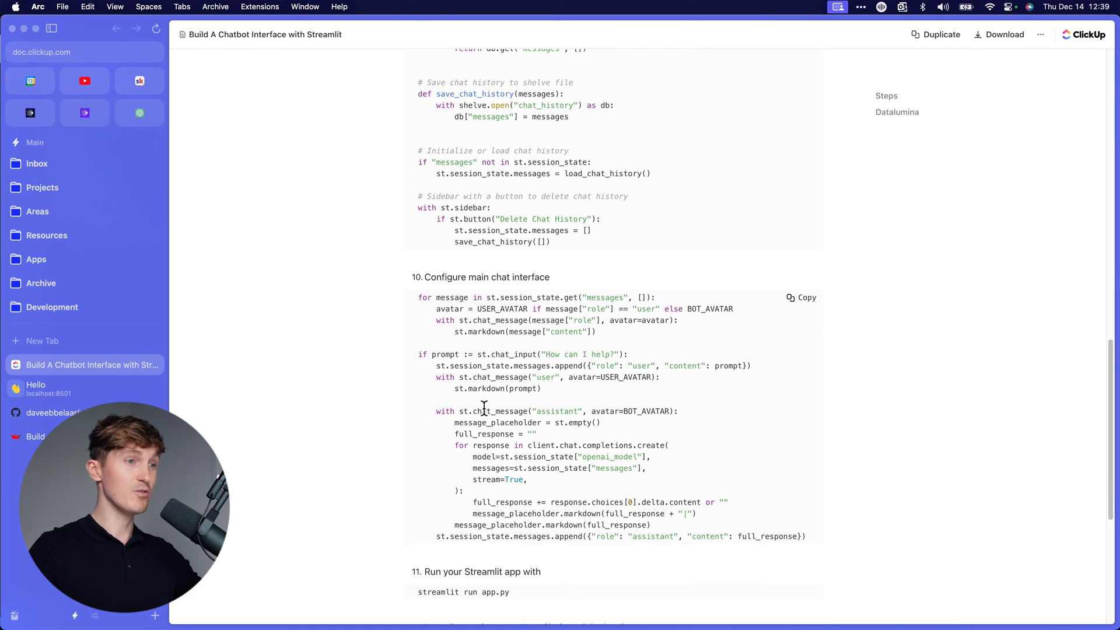
pyautogui.moveTo(430, 436)
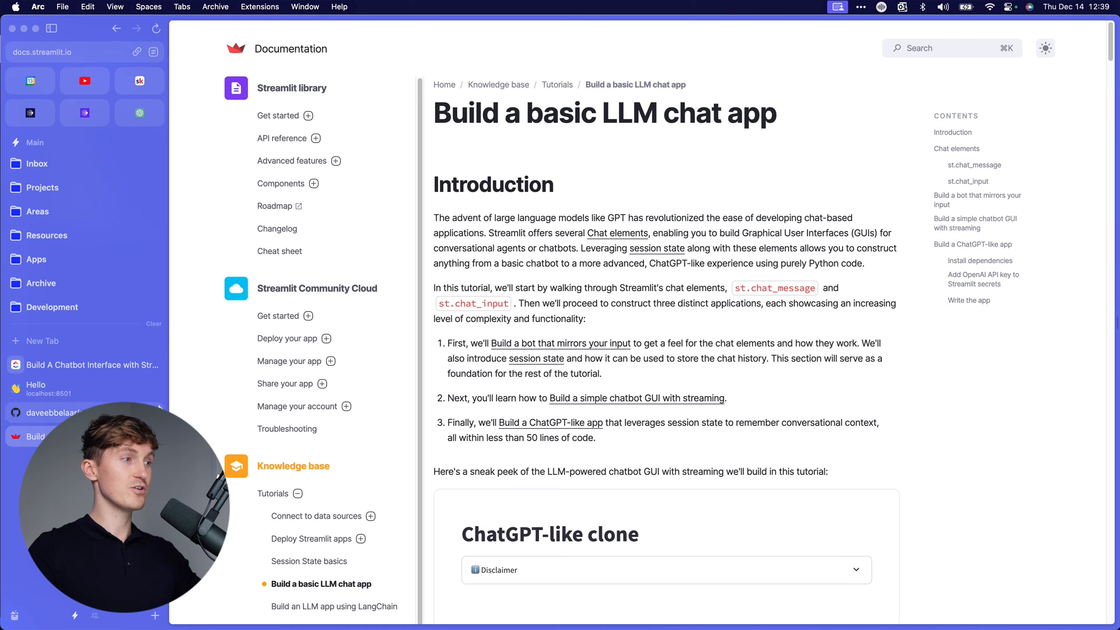
pyautogui.scroll(-3)
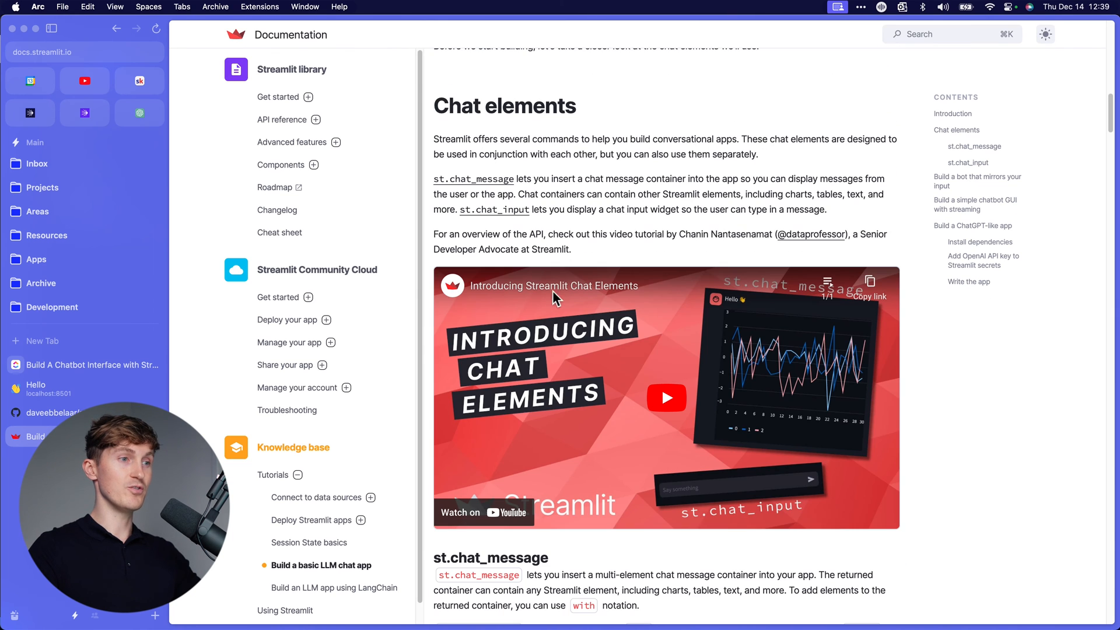
pyautogui.scroll(-3)
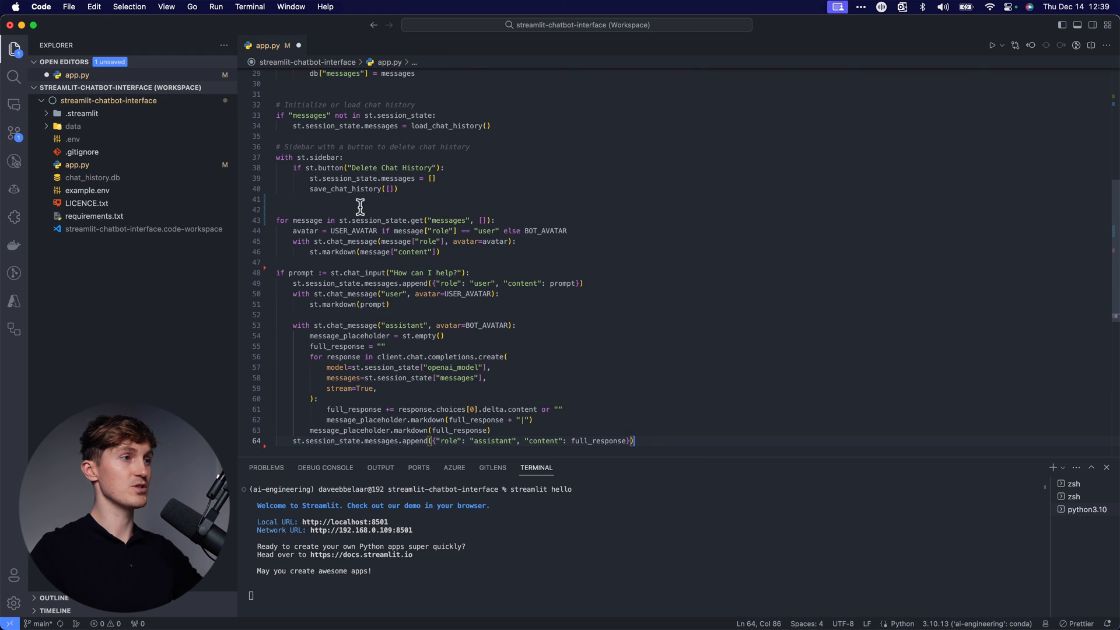
pyautogui.moveTo(385, 614)
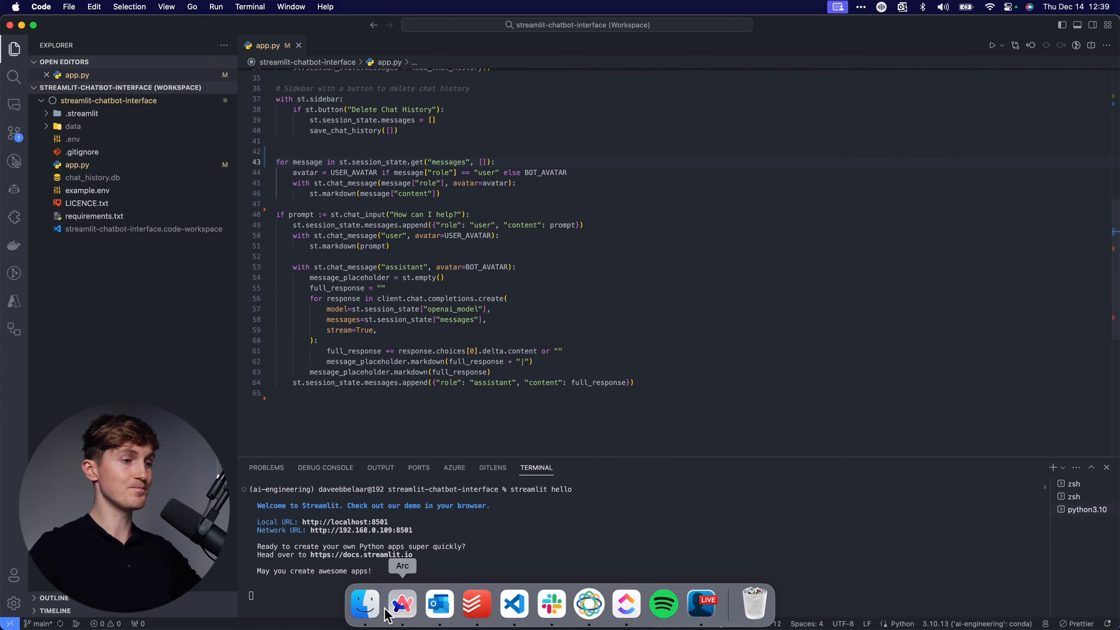
# Close the old Streamlit hello tab and replace the hello terminal with a fresh one
pyautogui.click(401, 604)
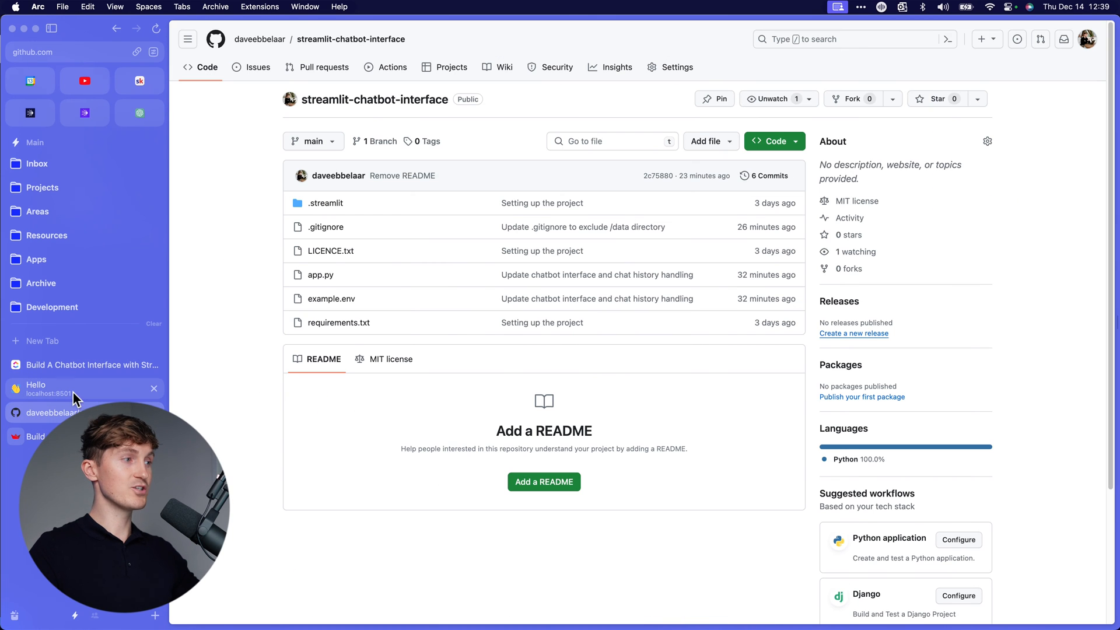
pyautogui.click(91, 363)
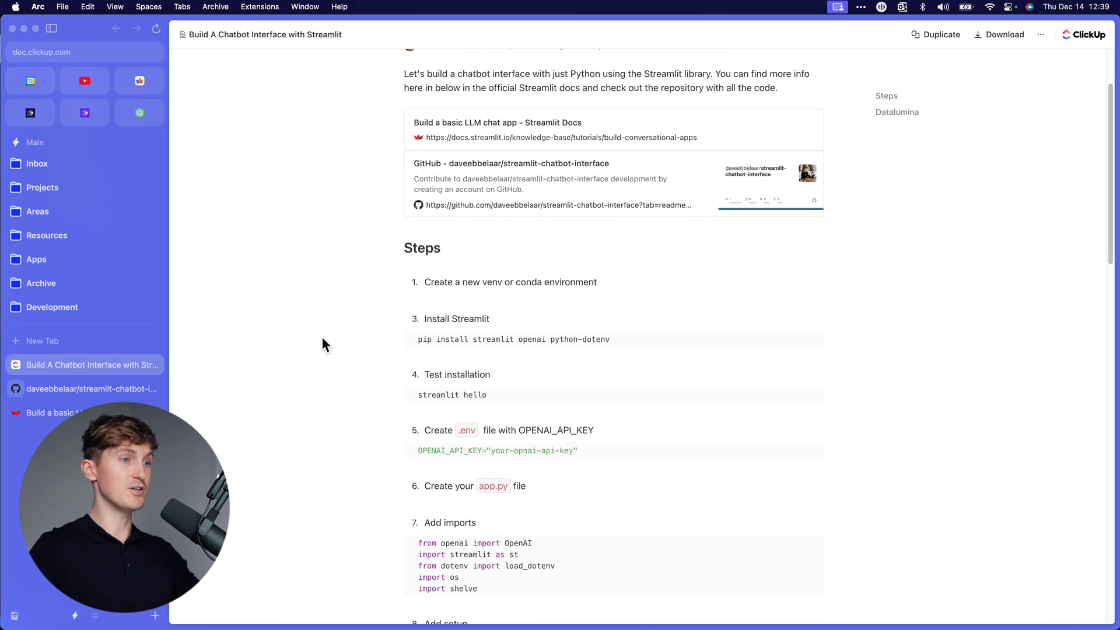
pyautogui.scroll(-3)
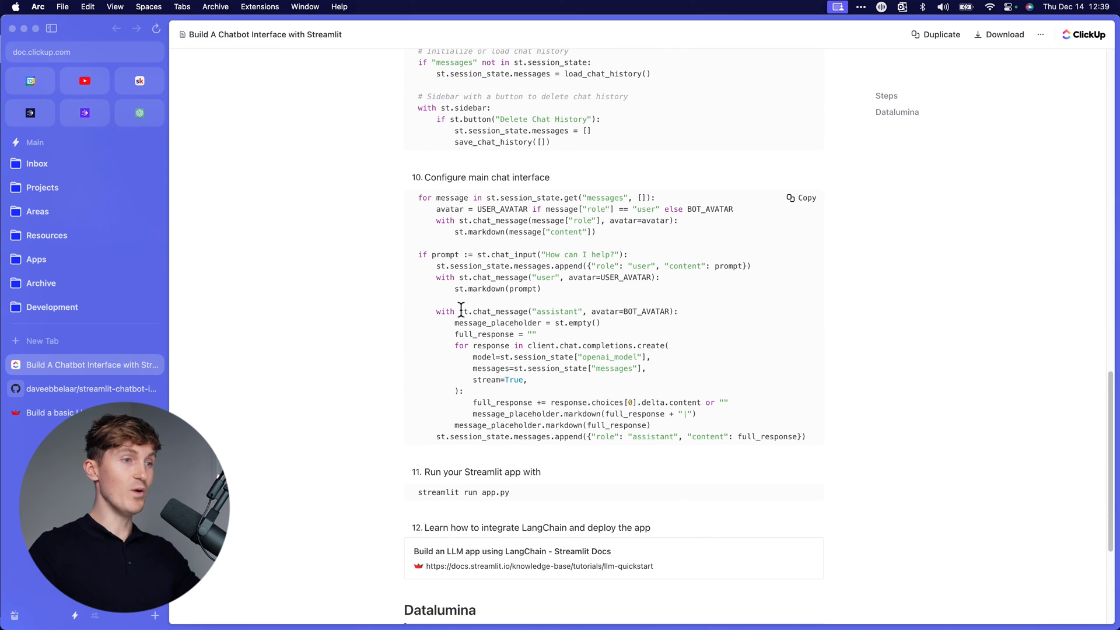
pyautogui.moveTo(401, 500)
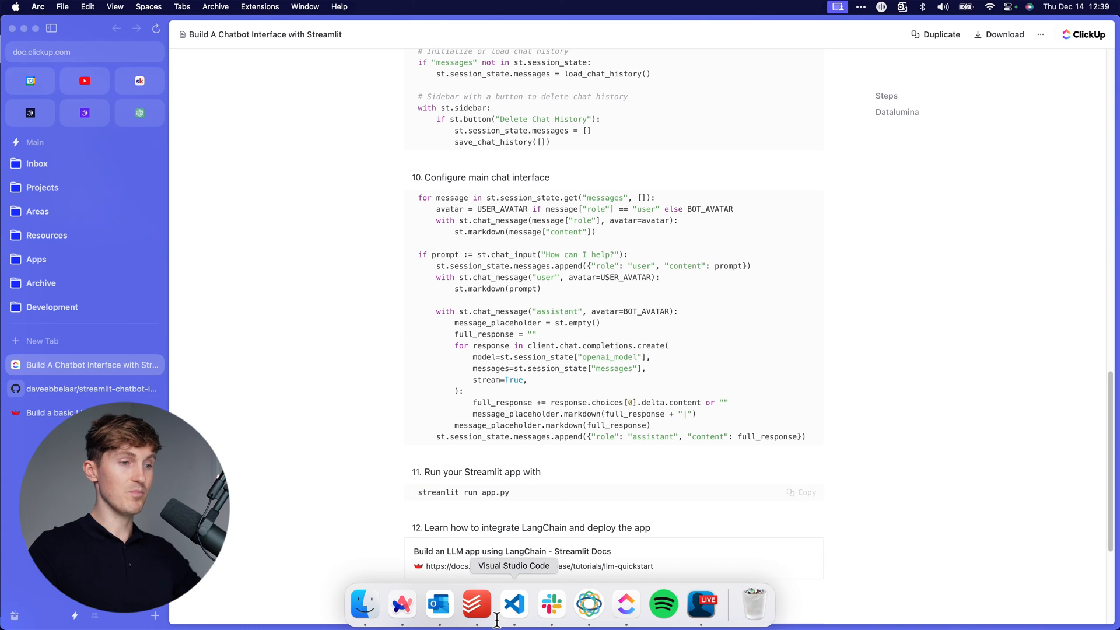
pyautogui.click(513, 604)
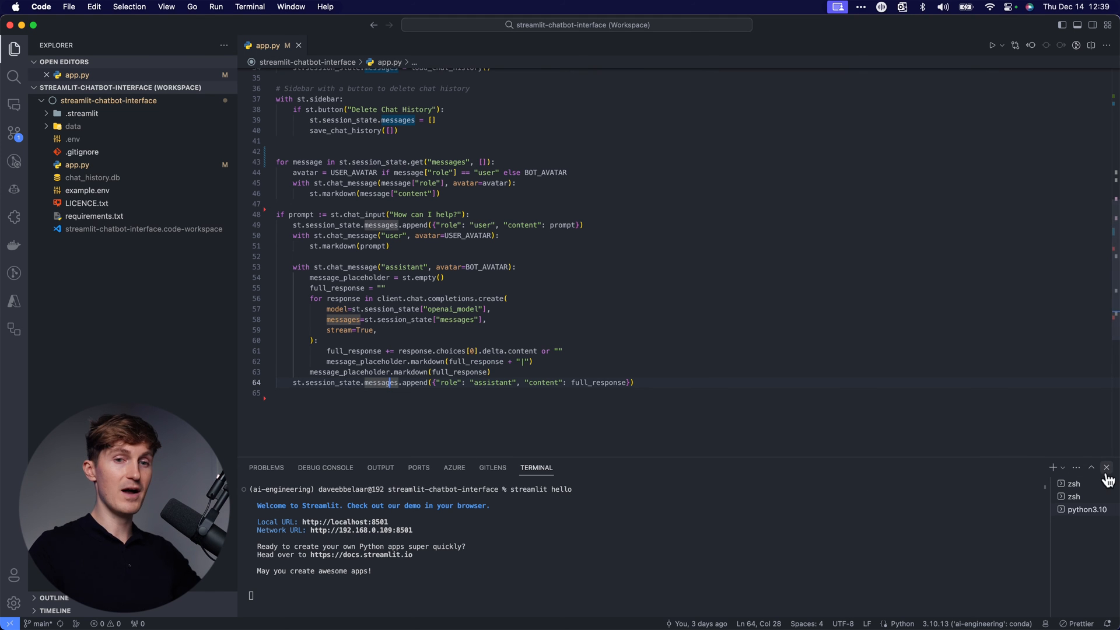
pyautogui.click(290, 7)
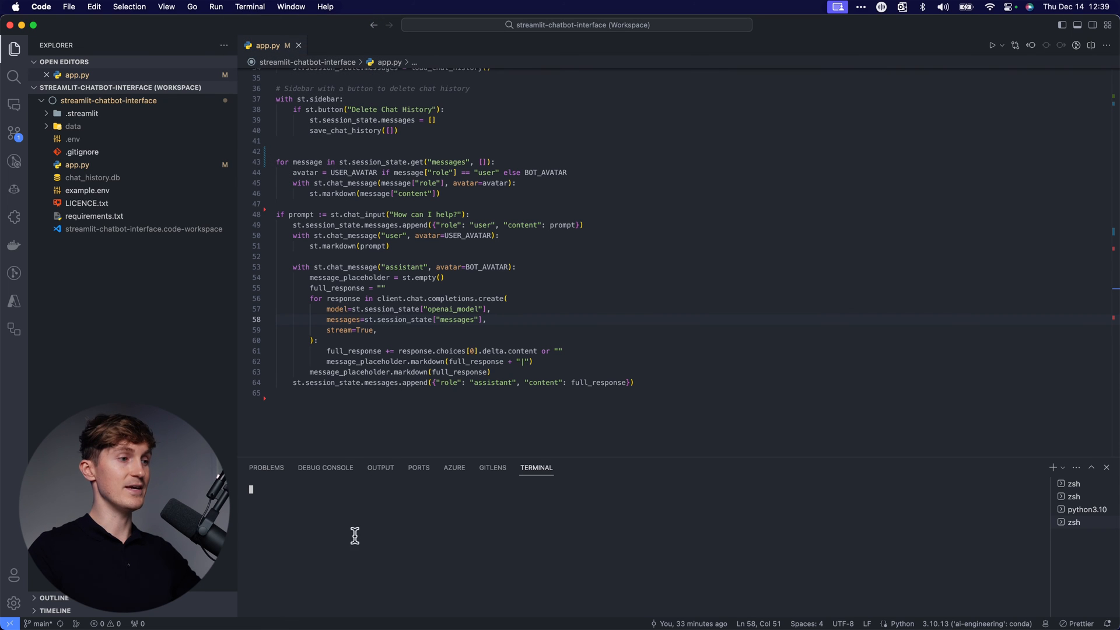
# Run 'conda activate ai-engineering' and then 'streamlit run app.py' in the terminal
pyautogui.write('conda activate ai-engineering')
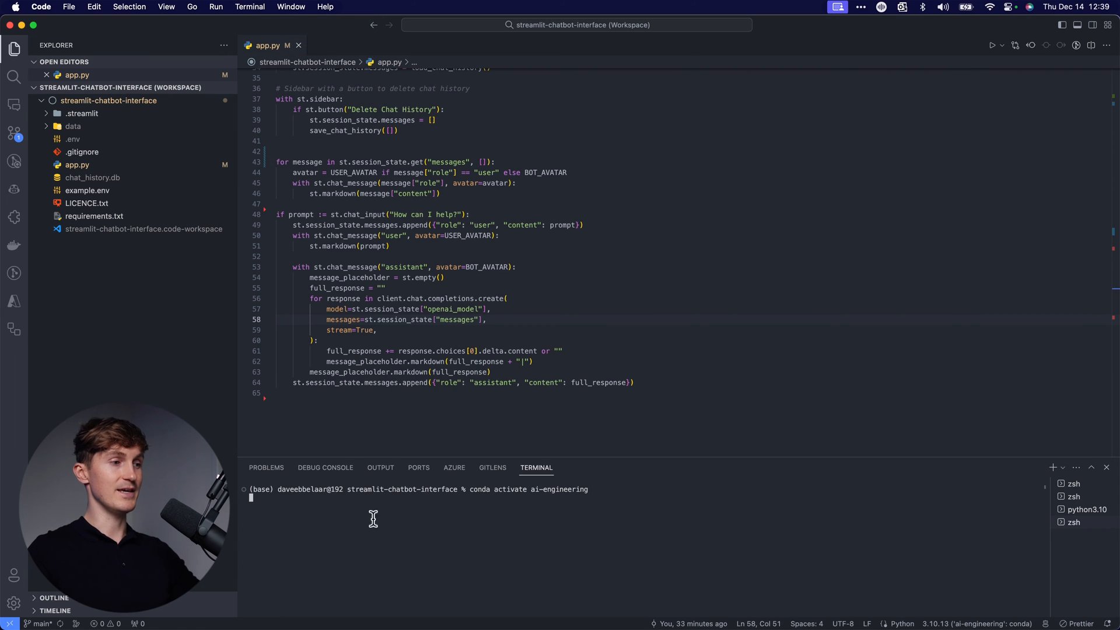
pyautogui.write('streamlit run app.py')
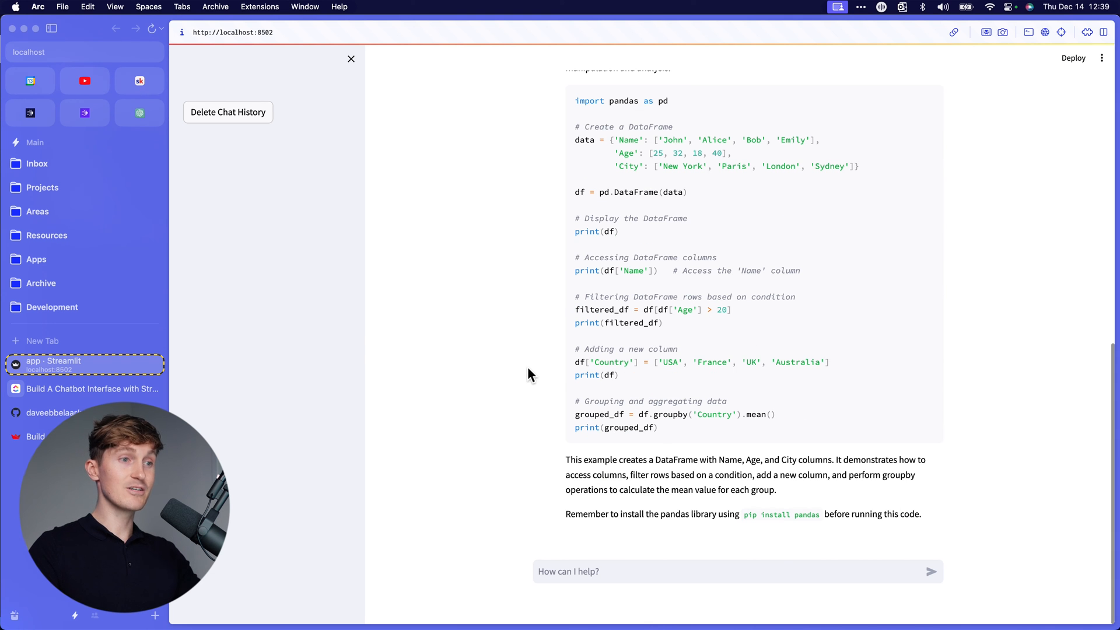
# Delete the chatbot's chat history and send the new greeting 'Hi there'
pyautogui.scroll(3)
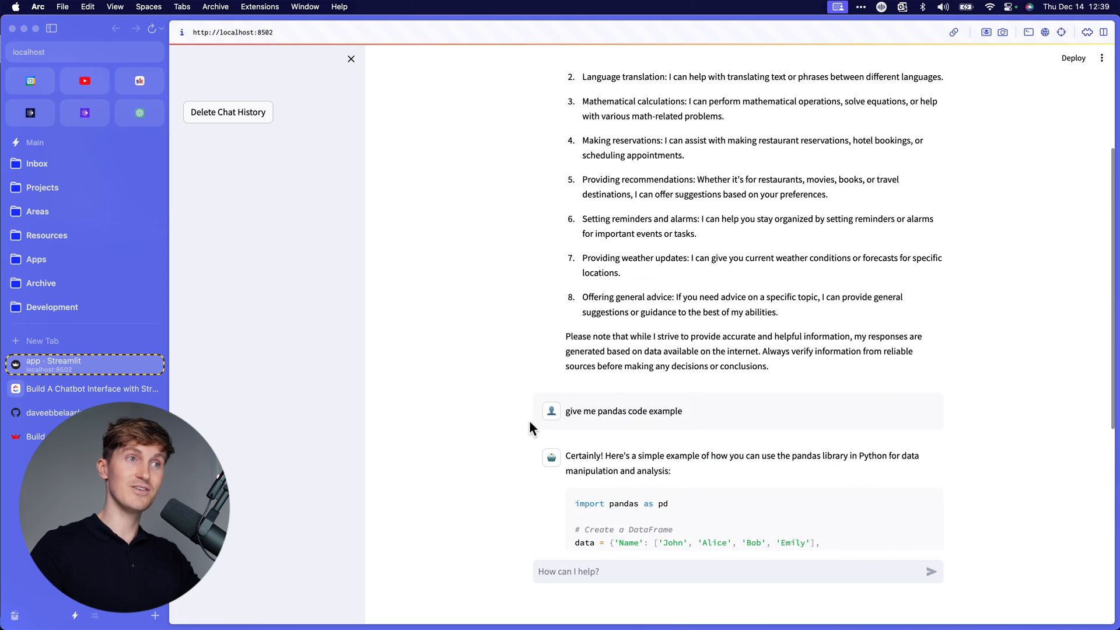
pyautogui.click(228, 112)
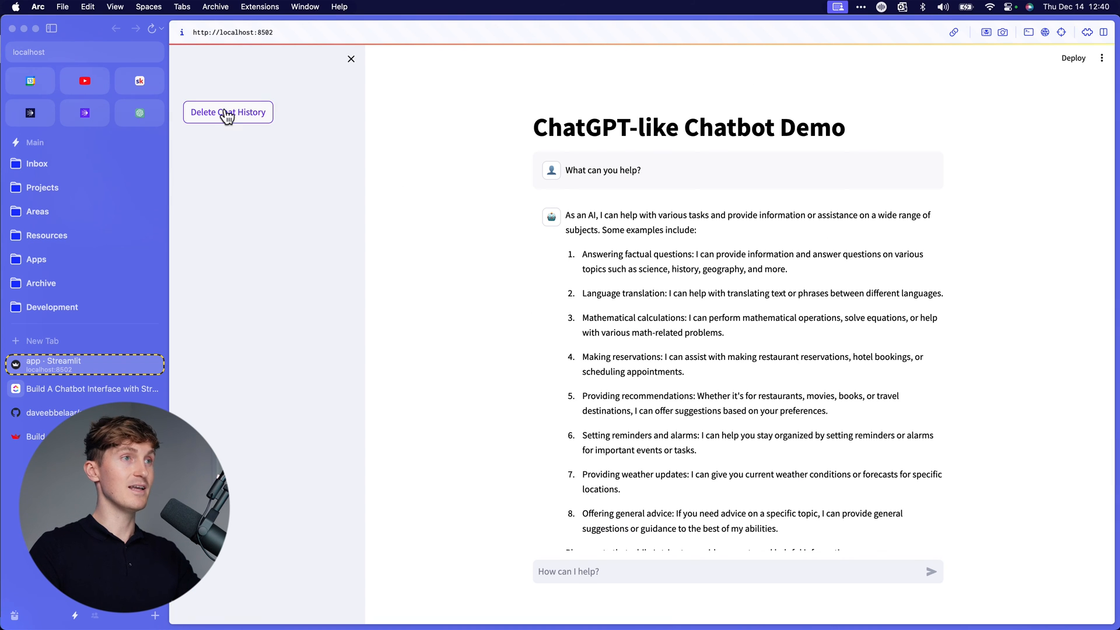
pyautogui.click(227, 112)
pyautogui.write('Hi')
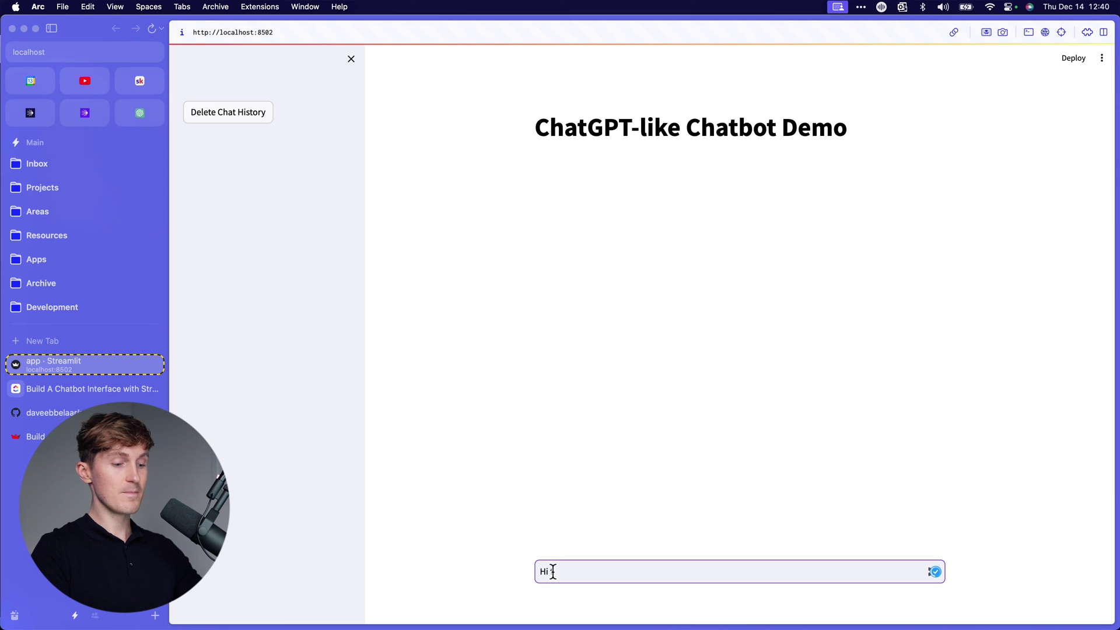
pyautogui.write('her')
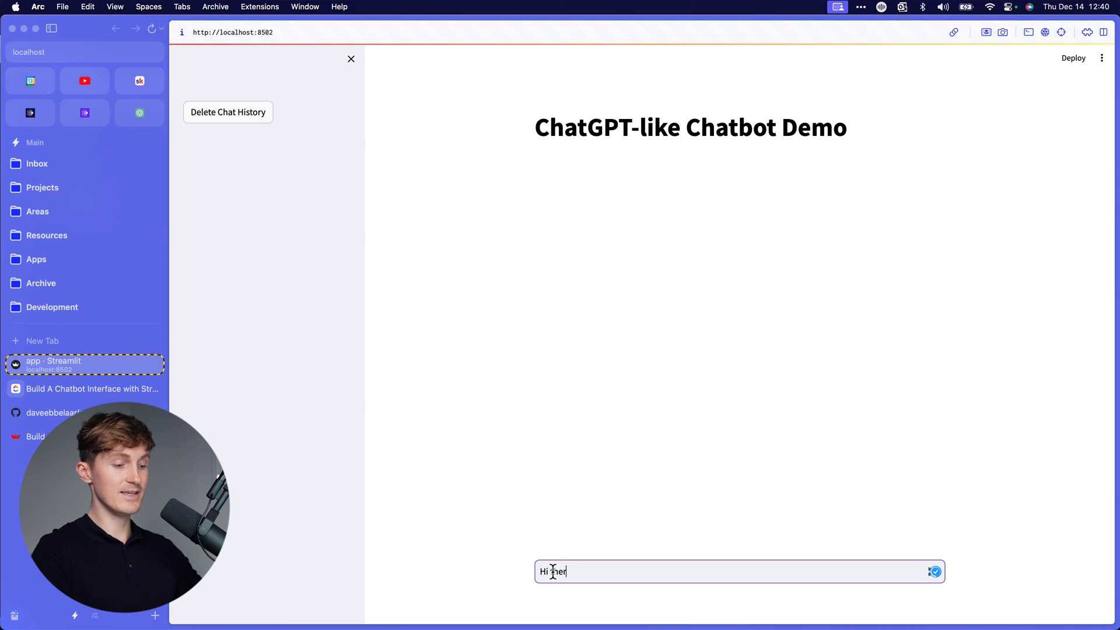
pyautogui.press('Return')
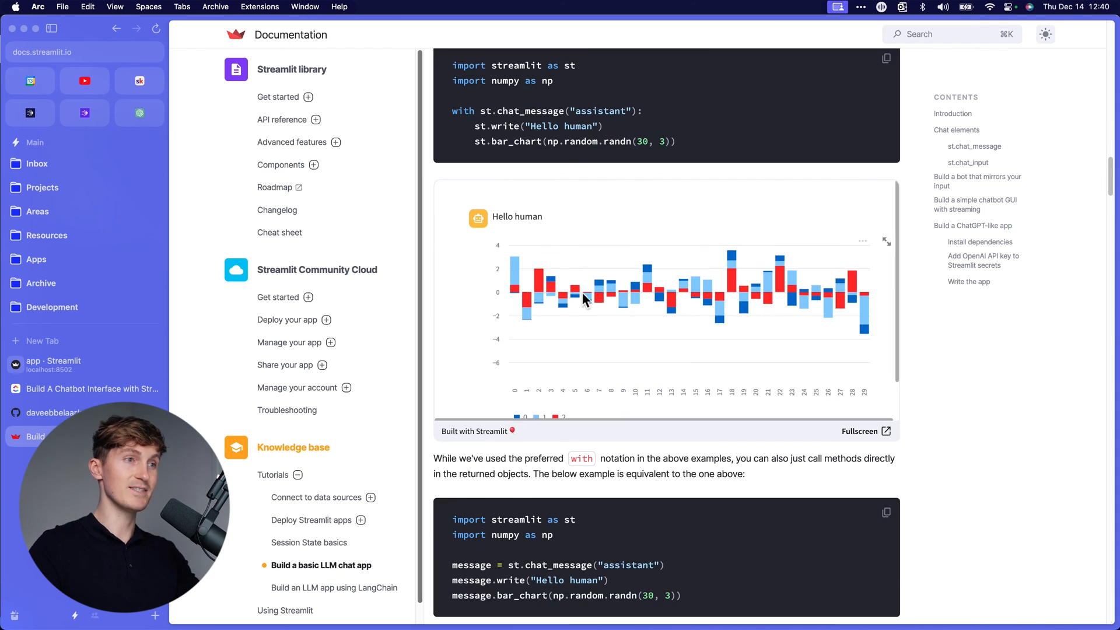
# Scroll the Streamlit chat tutorial to 'Build a bot that mirrors your input' with its Echo Bot code
pyautogui.scroll(3)
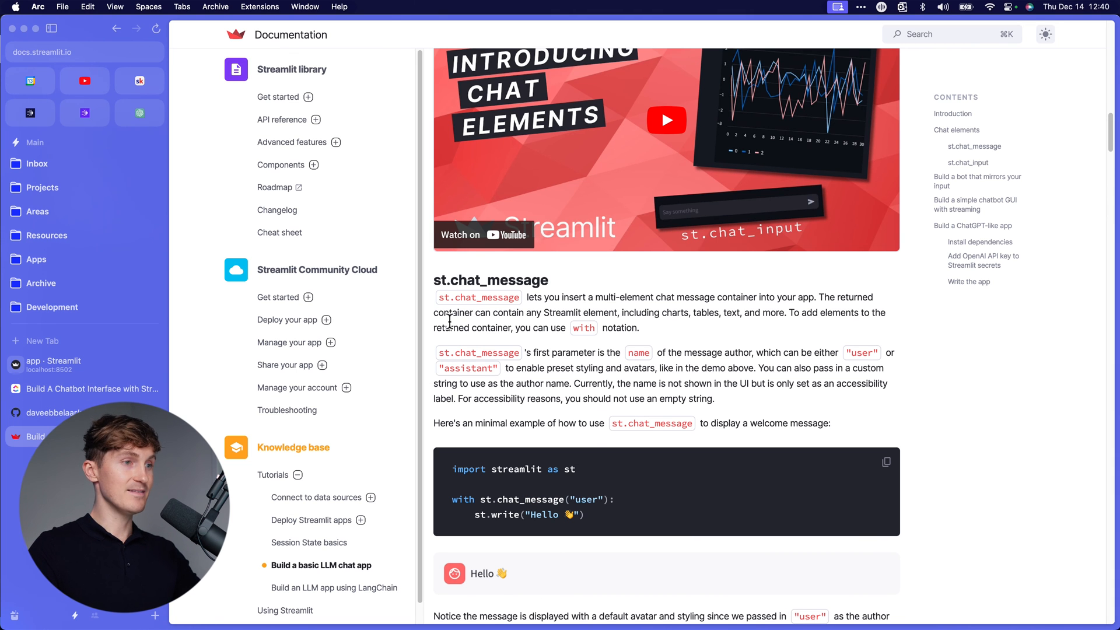
pyautogui.scroll(-3)
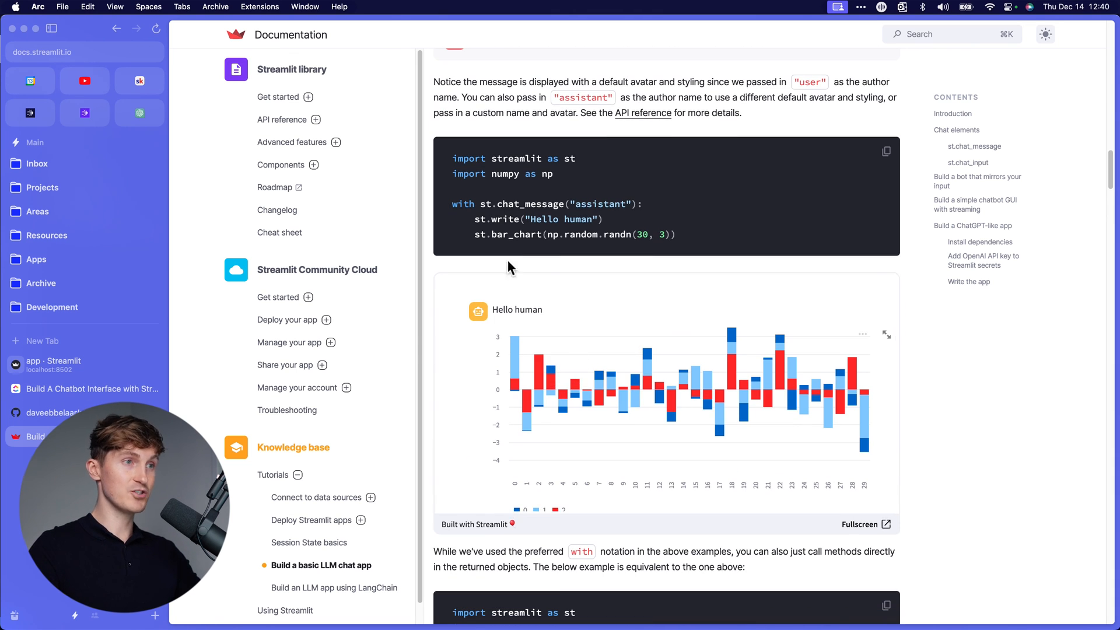
pyautogui.scroll(-3)
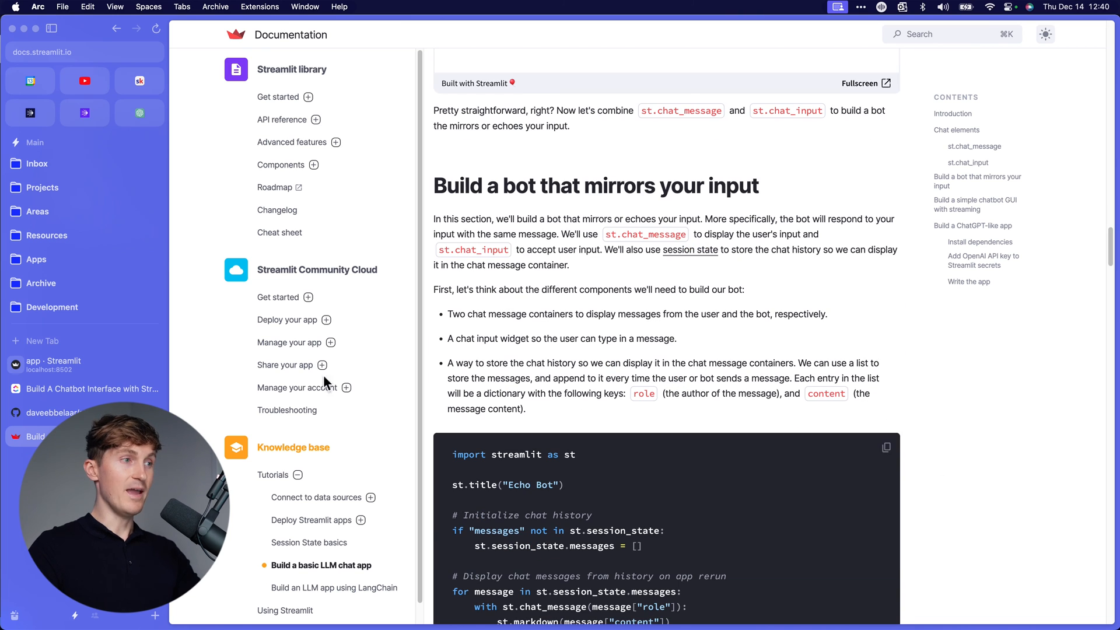
pyautogui.moveTo(64, 364)
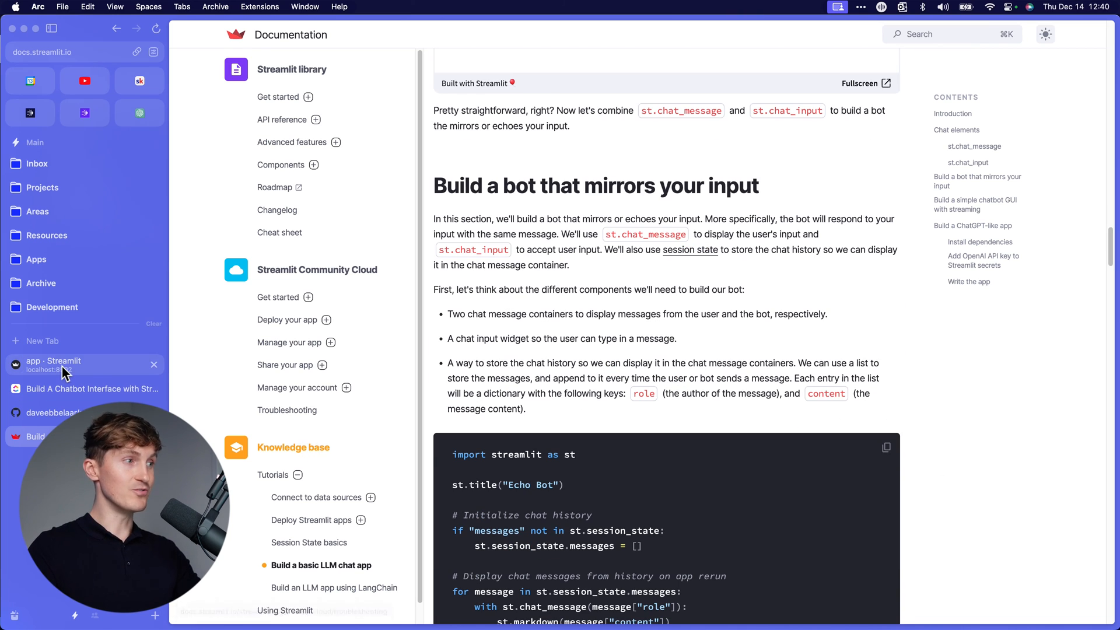
# Return to the app · Streamlit tab to view the reply 'Hello! How can I assist you today?'
pyautogui.click(71, 365)
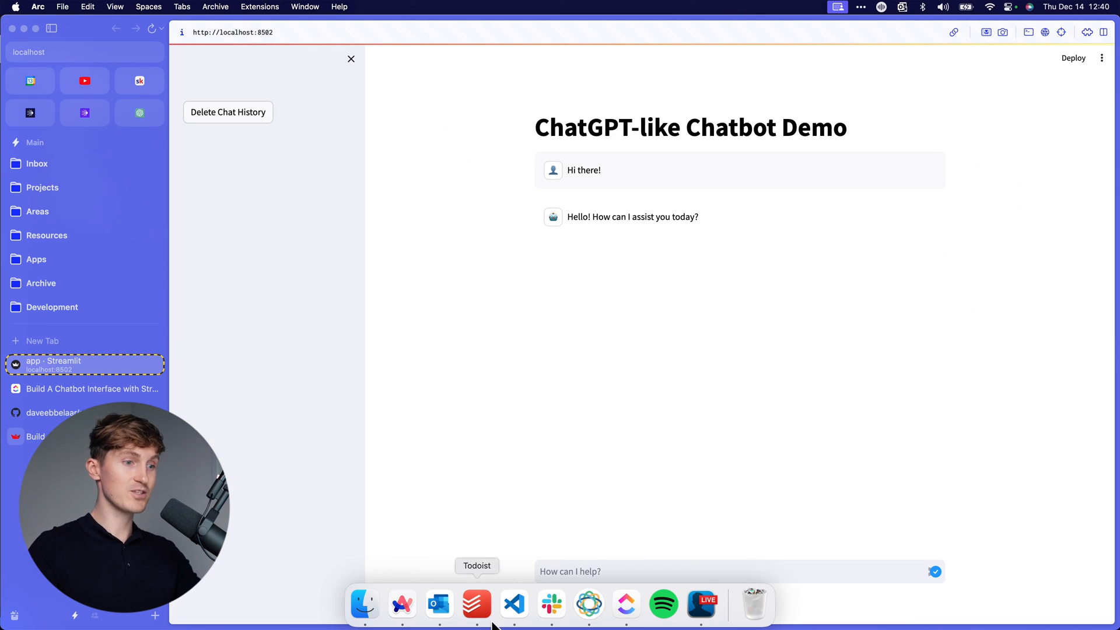
pyautogui.moveTo(535, 534)
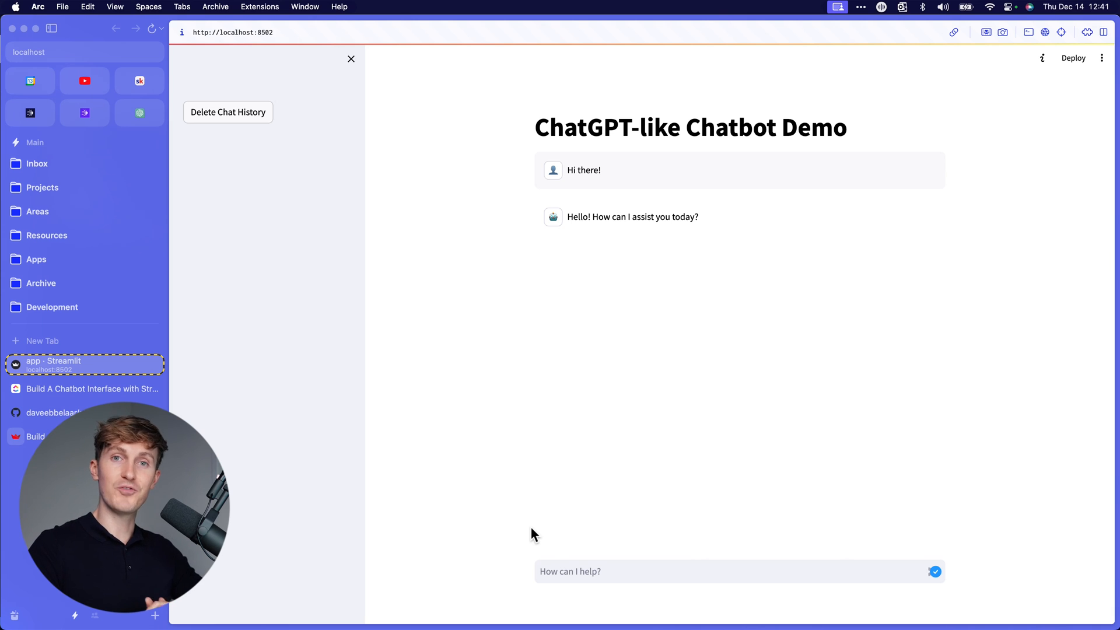
pyautogui.moveTo(513, 604)
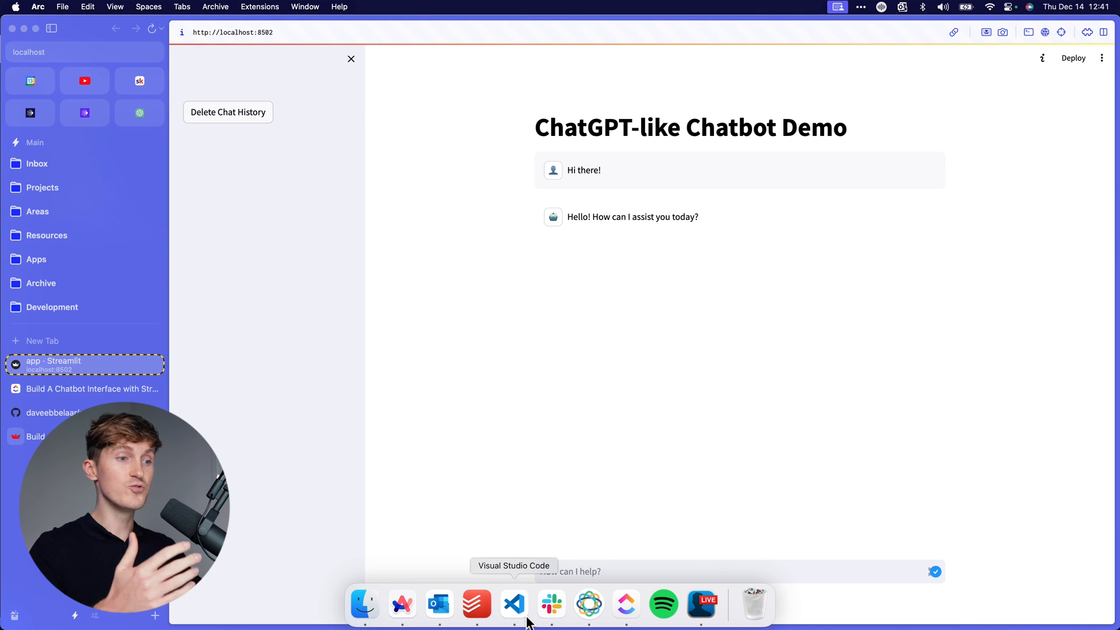
pyautogui.moveTo(438, 490)
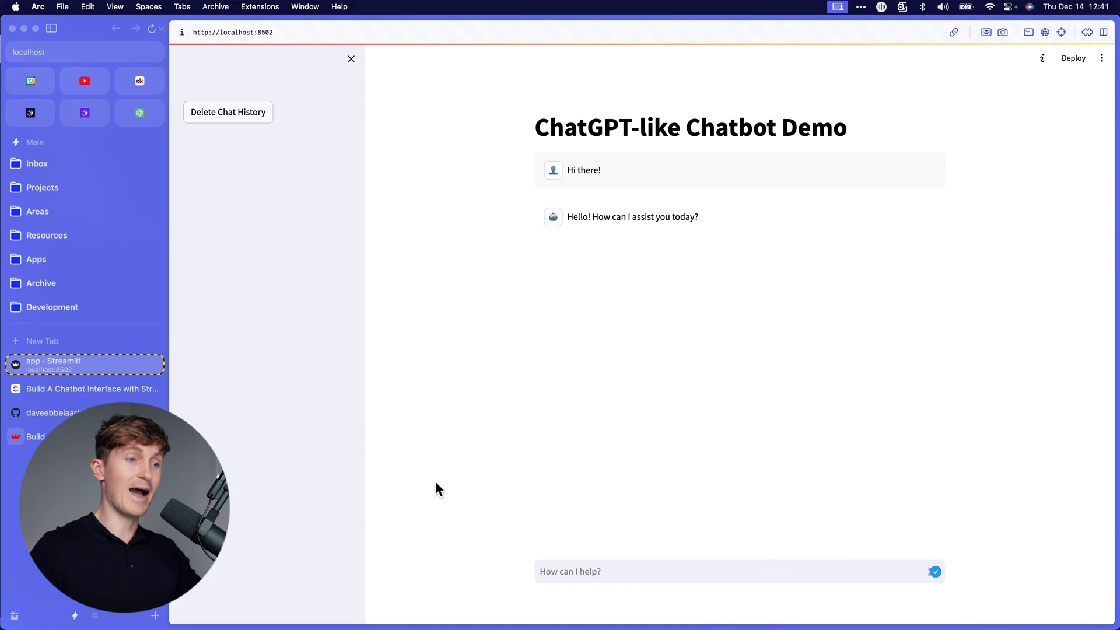
pyautogui.moveTo(526, 493)
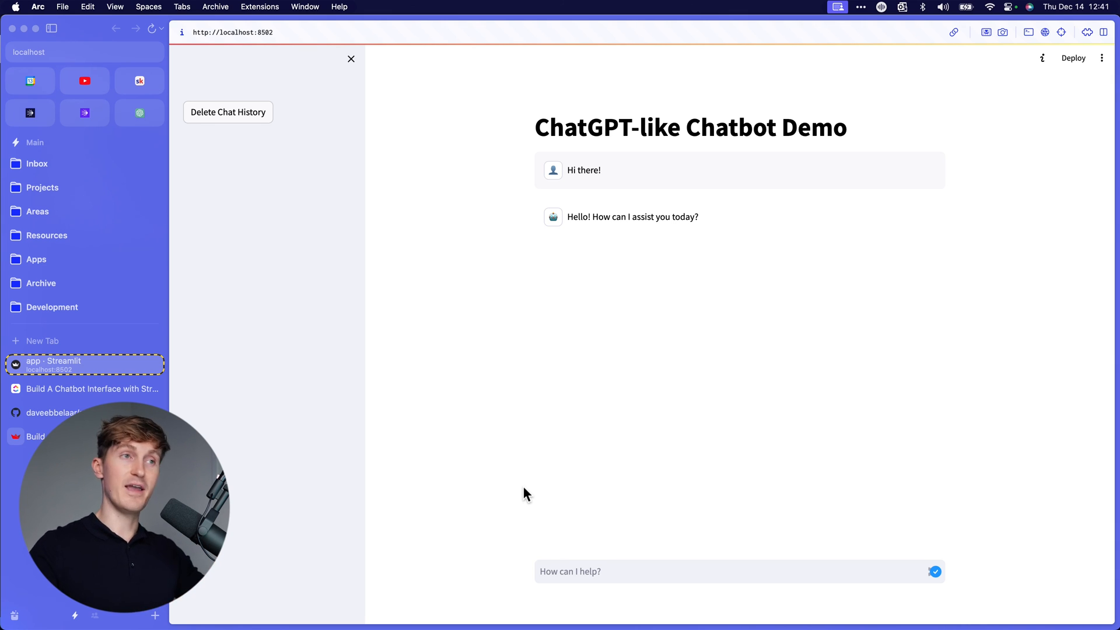
pyautogui.moveTo(515, 357)
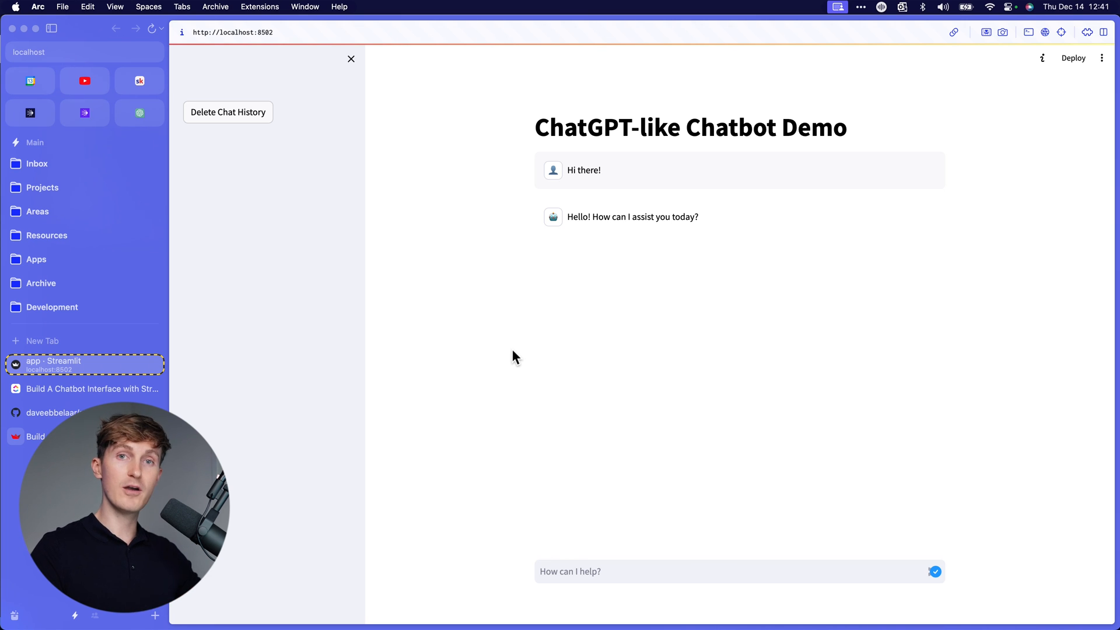
pyautogui.moveTo(513, 604)
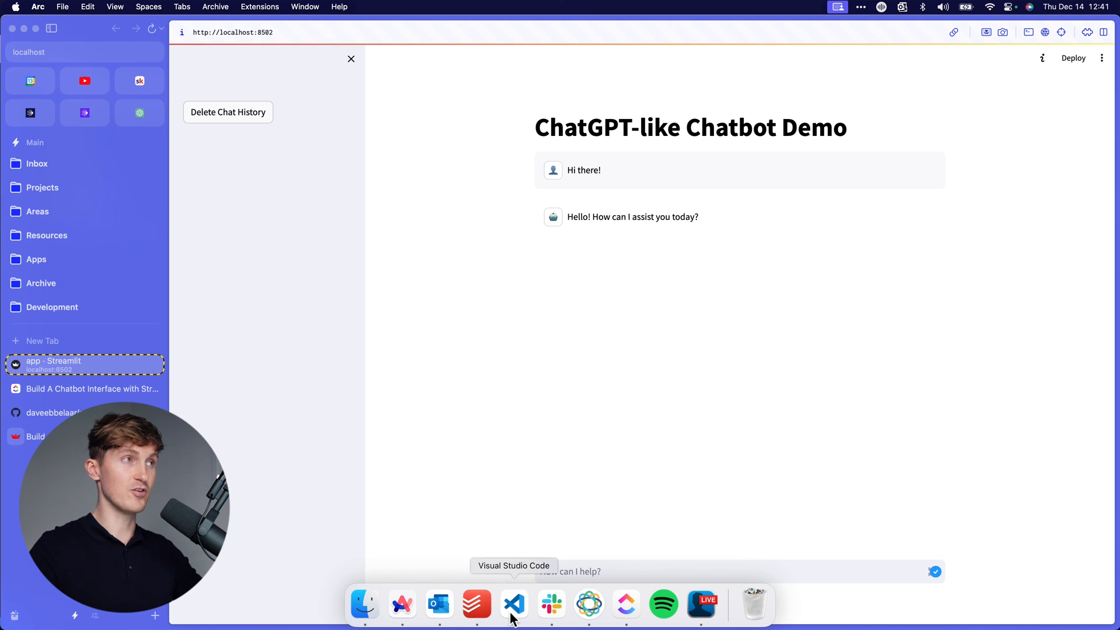
pyautogui.click(513, 604)
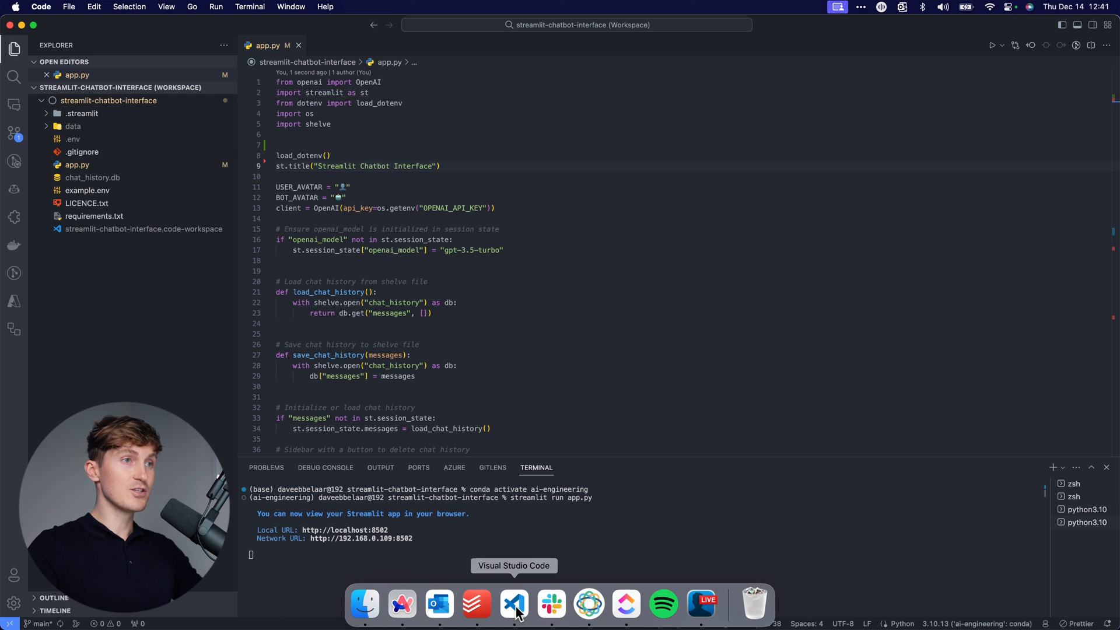
pyautogui.click(490, 271)
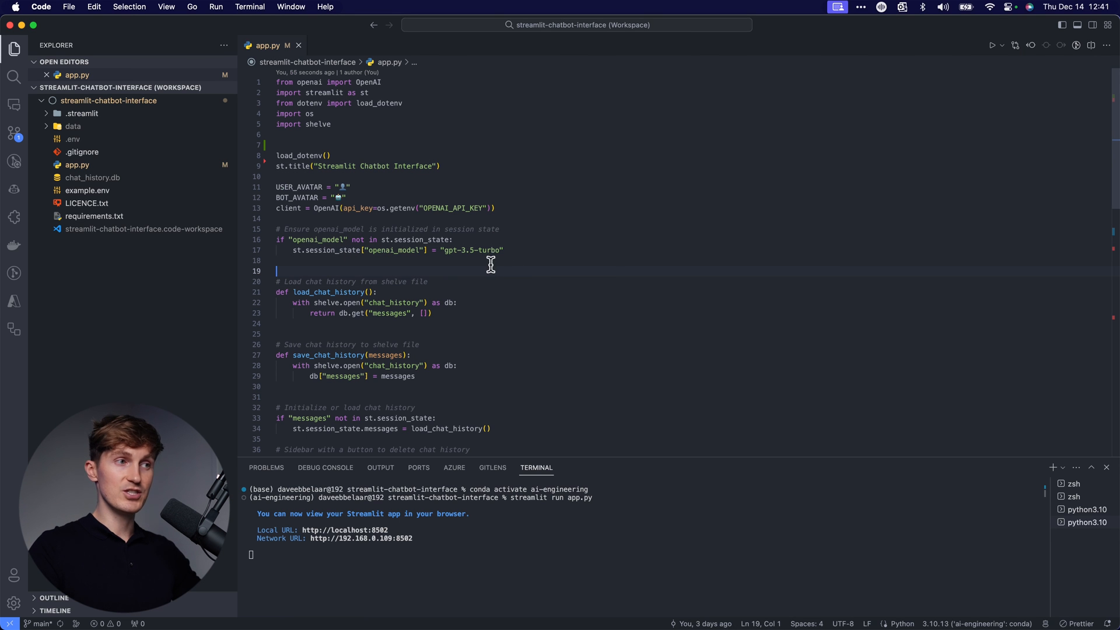
pyautogui.moveTo(402, 603)
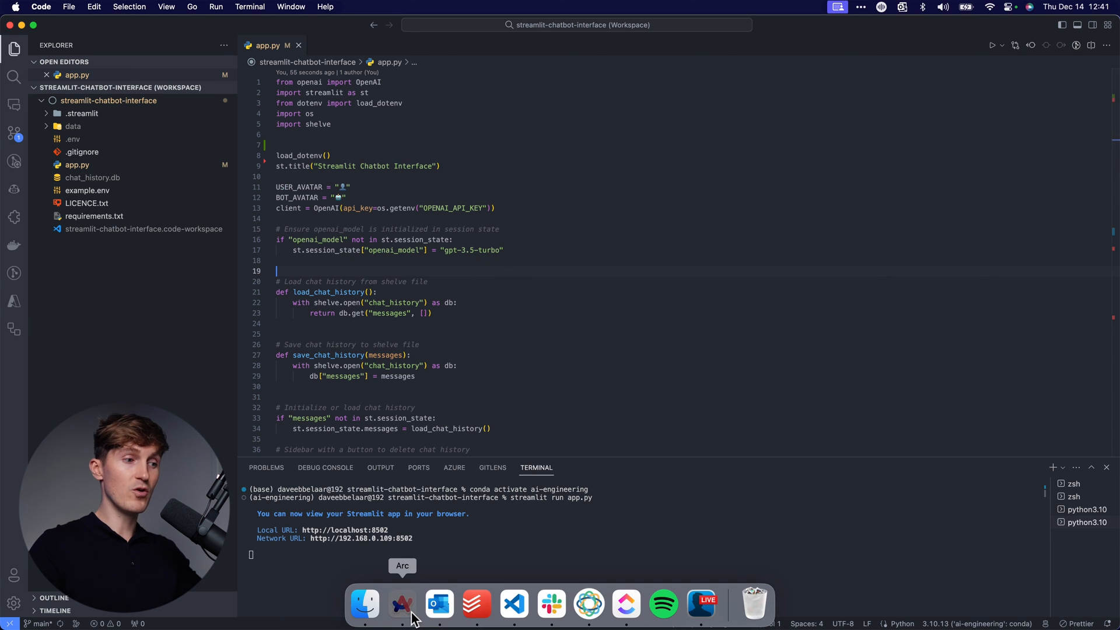
pyautogui.click(402, 604)
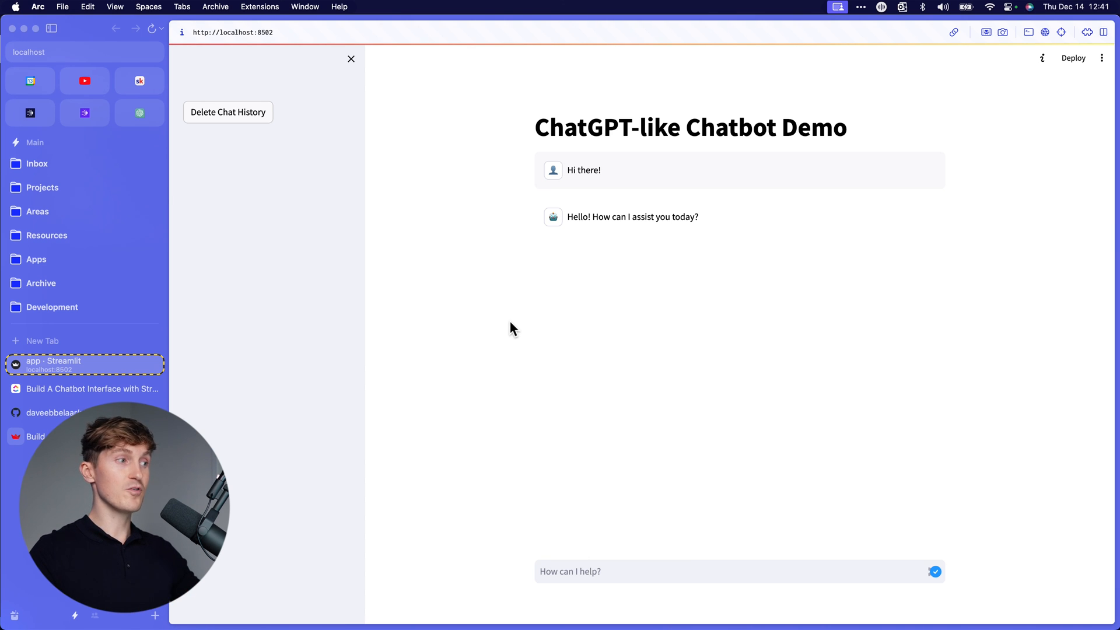
# Show the ClickUp guide's steps 11 and 12: running the app and the LangChain integration link
pyautogui.click(91, 388)
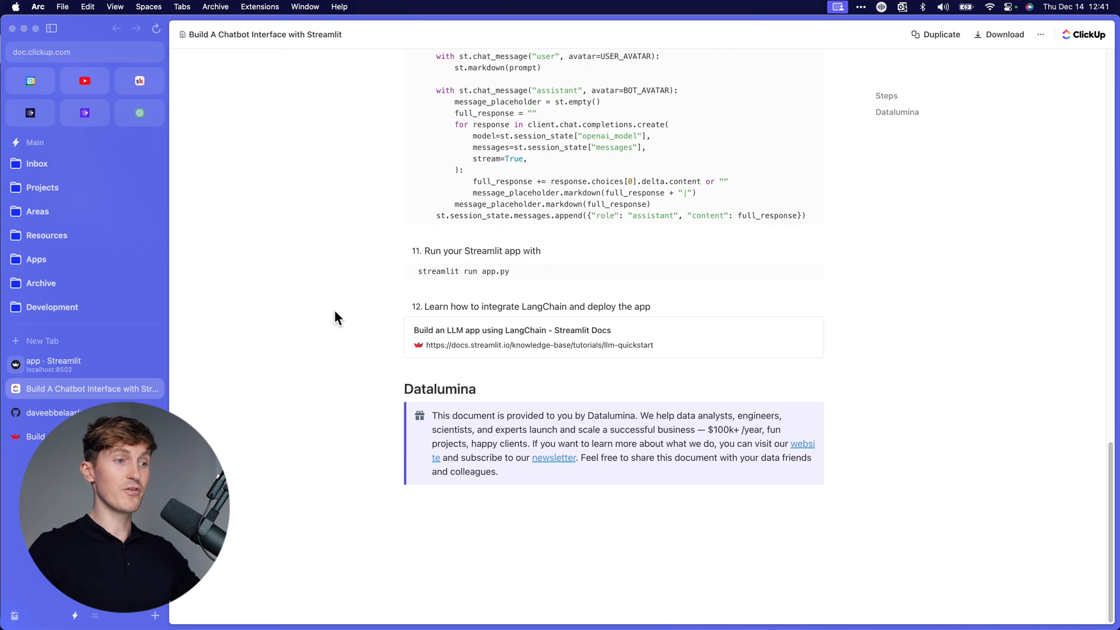
pyautogui.moveTo(511, 346)
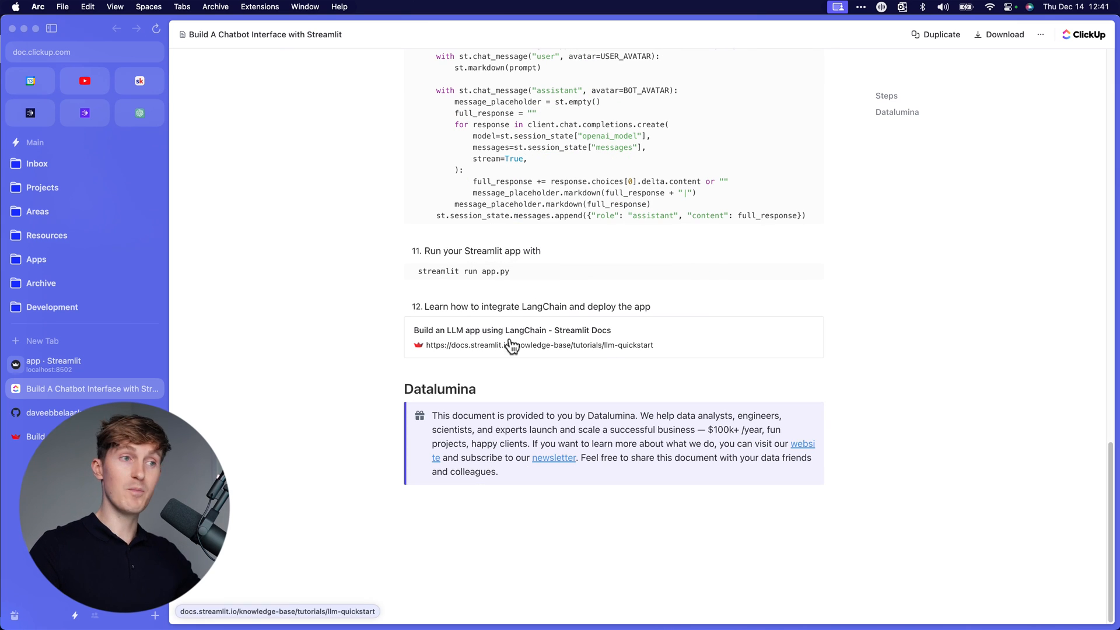
pyautogui.moveTo(391, 356)
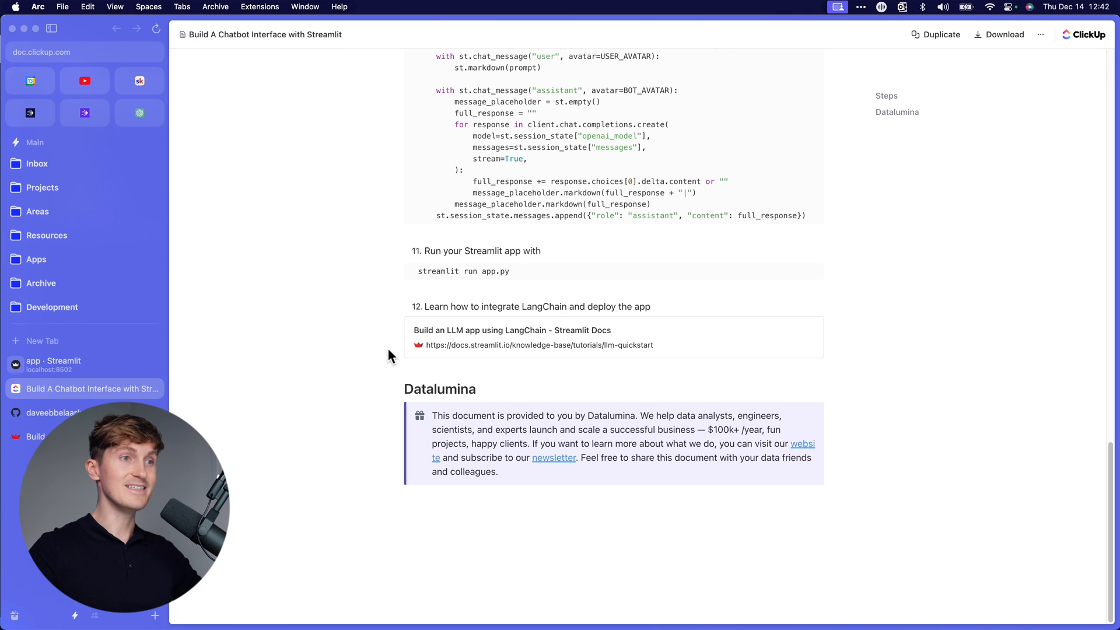
pyautogui.scroll(3)
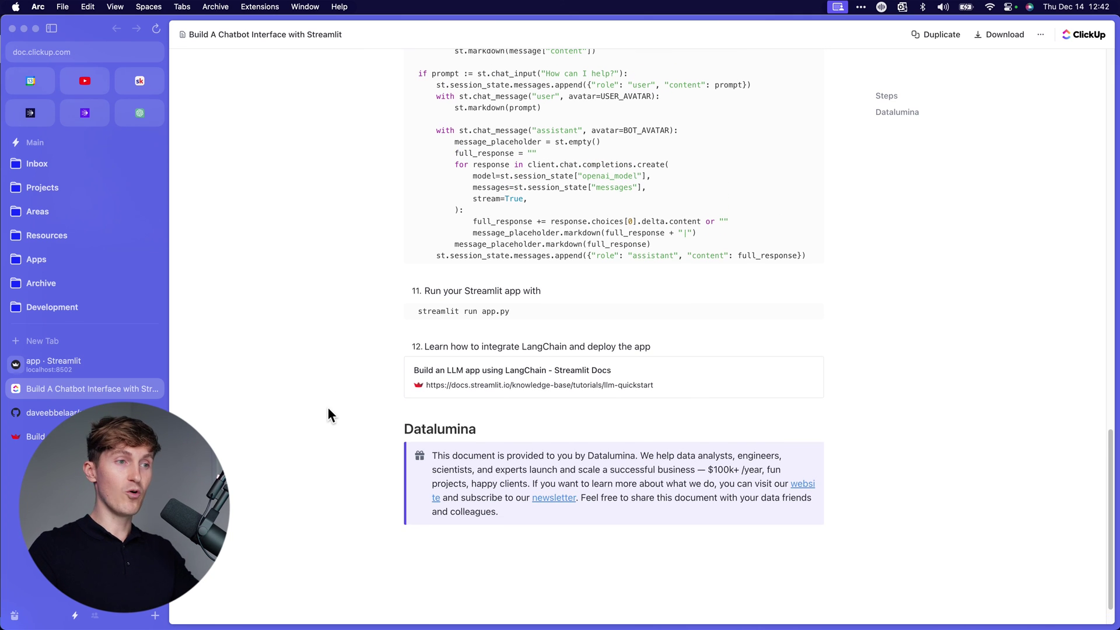
pyautogui.moveTo(594, 360)
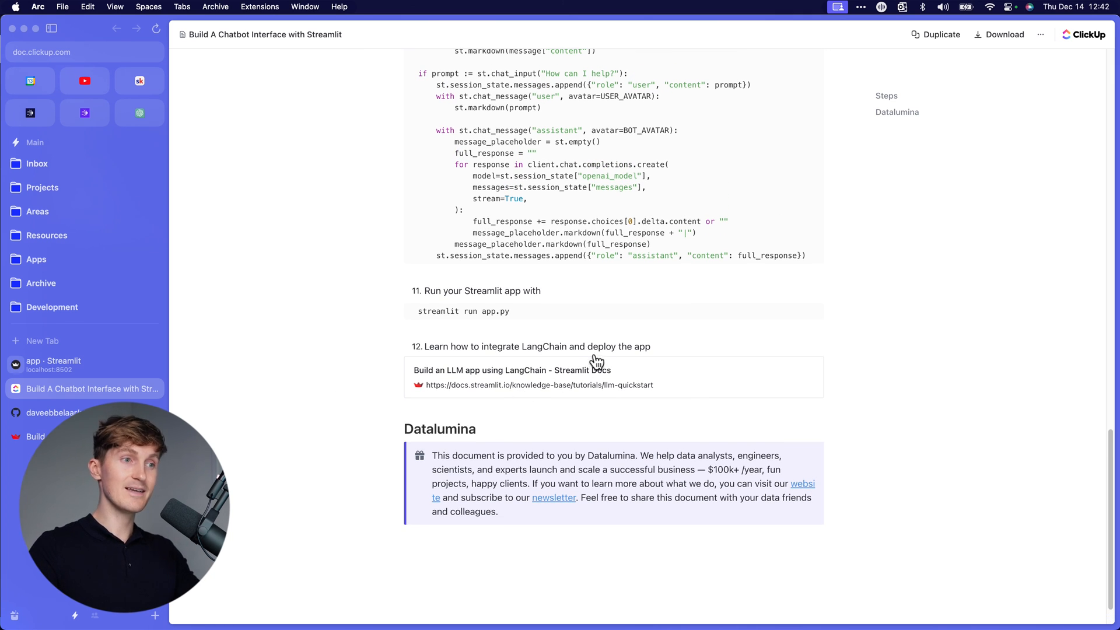
pyautogui.scroll(3)
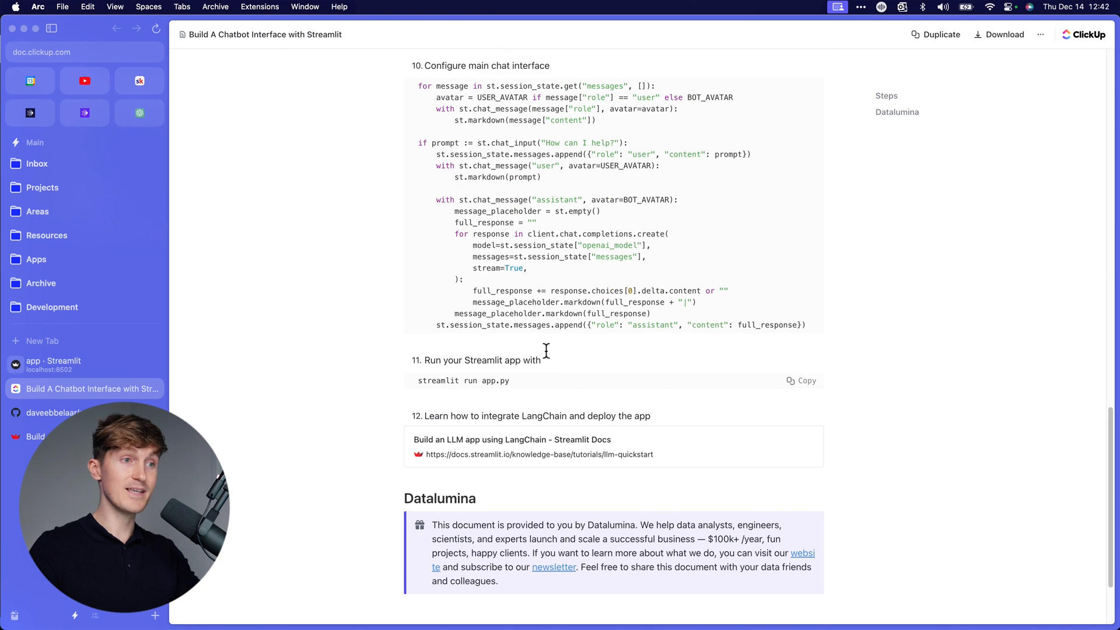